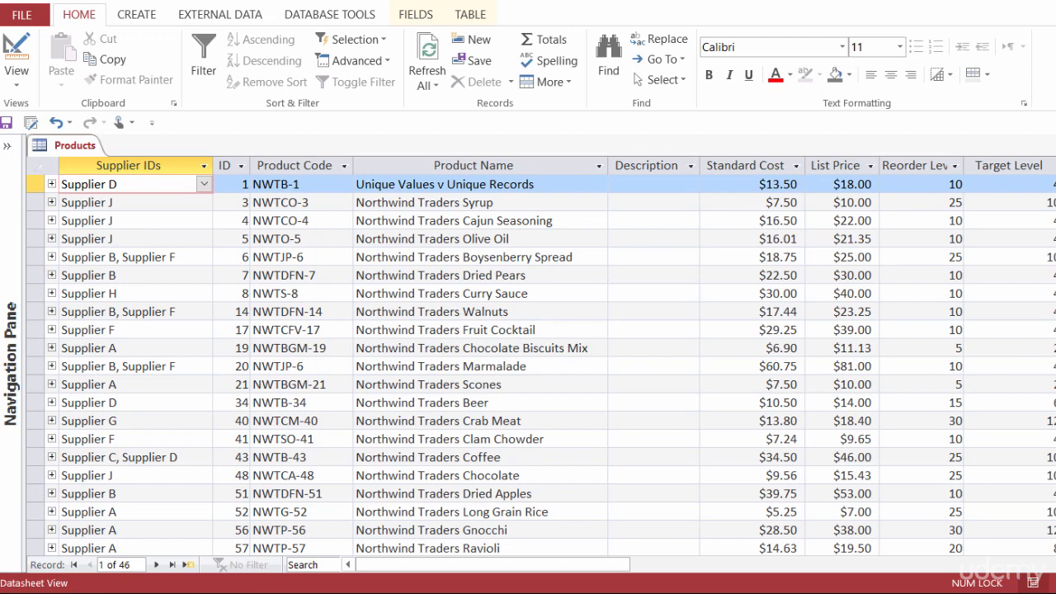
pyautogui.moveTo(459, 353)
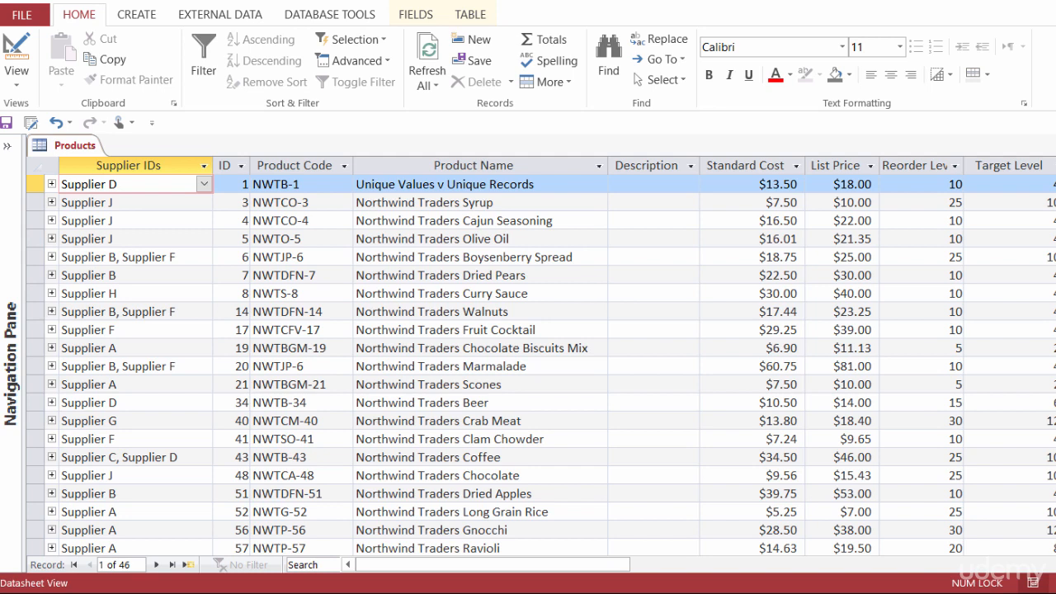
pyautogui.moveTo(993, 508)
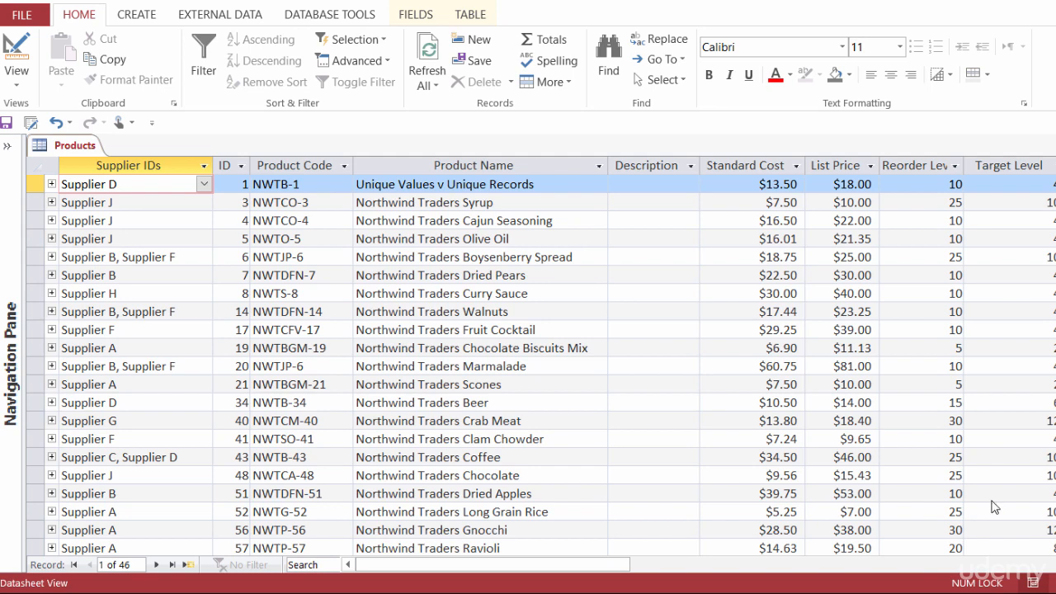
# - Scroll the Products datasheet right to reveal the Category column
pyautogui.hscroll(3)
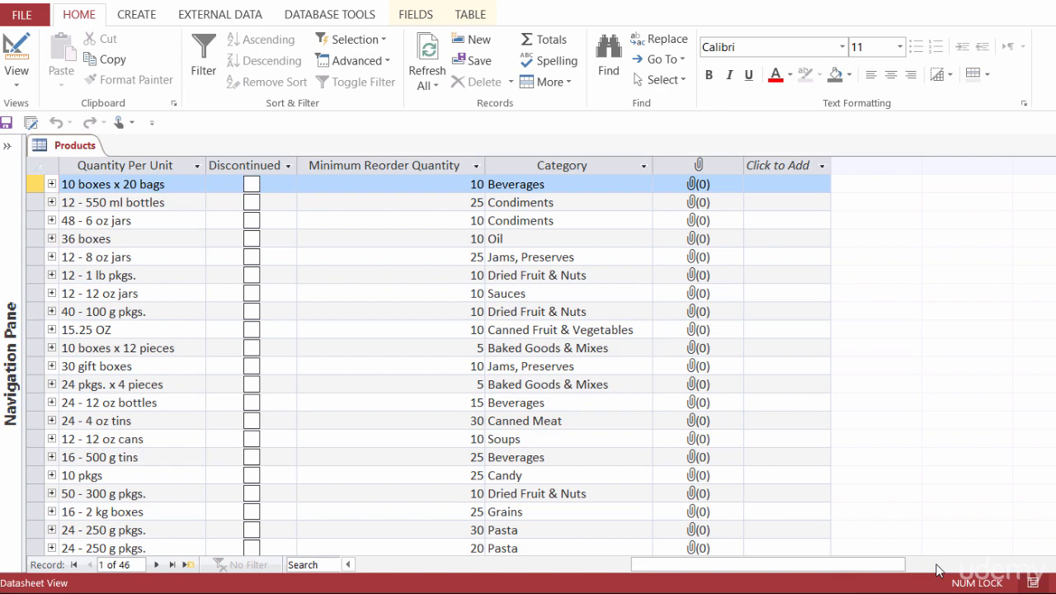
# - Select a Condiments category cell and bring up the Selection filter choices for it
pyautogui.click(568, 221)
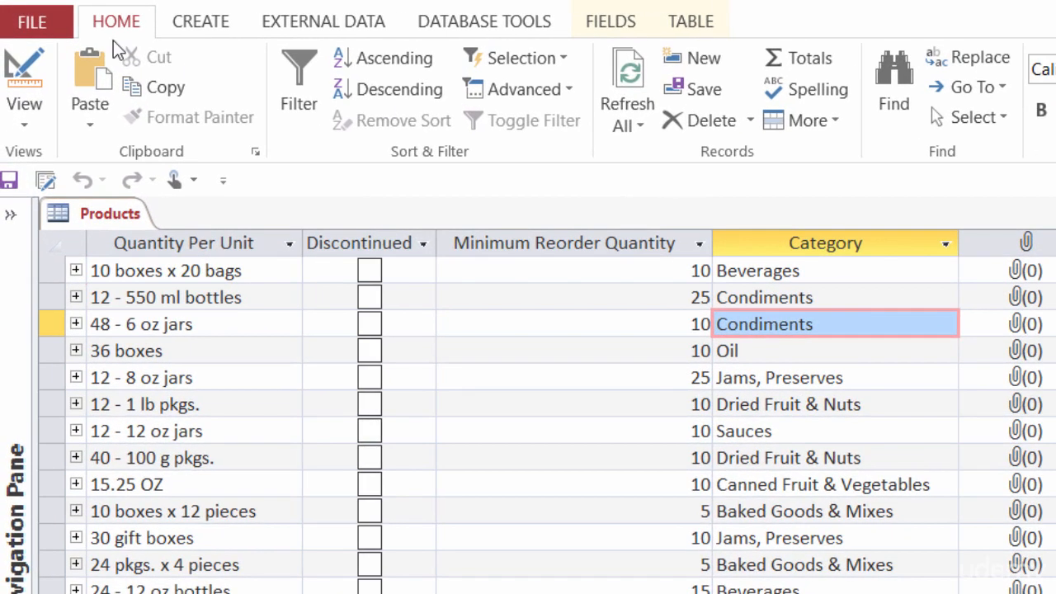
pyautogui.moveTo(442, 168)
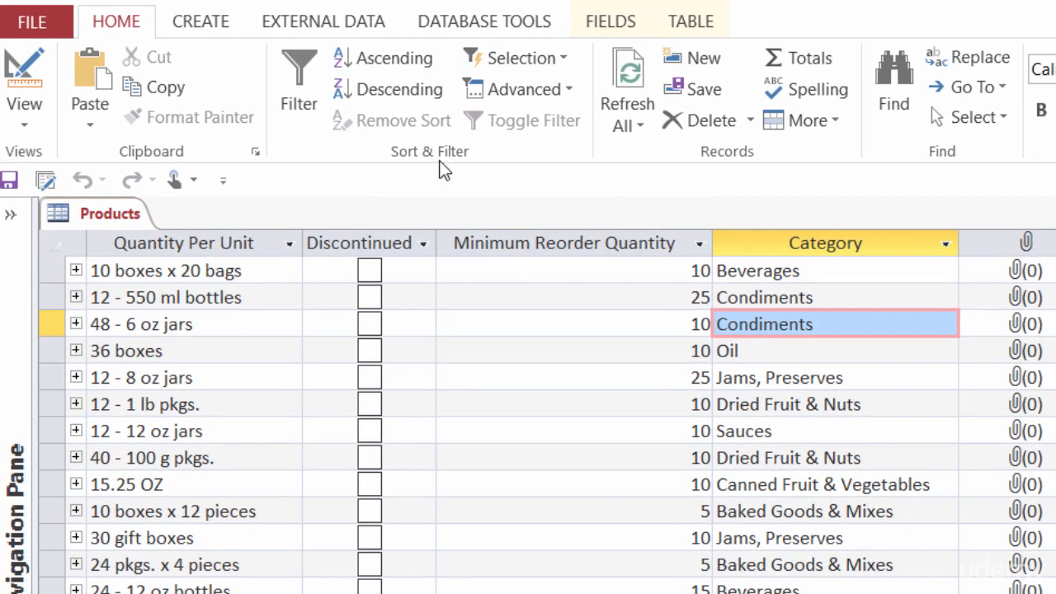
pyautogui.moveTo(525, 62)
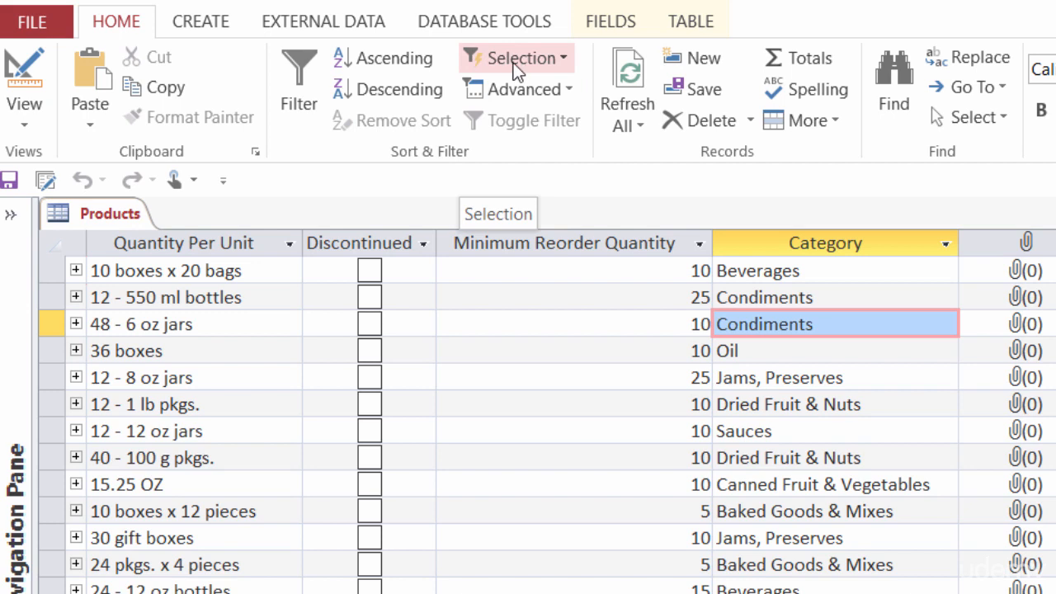
pyautogui.click(515, 58)
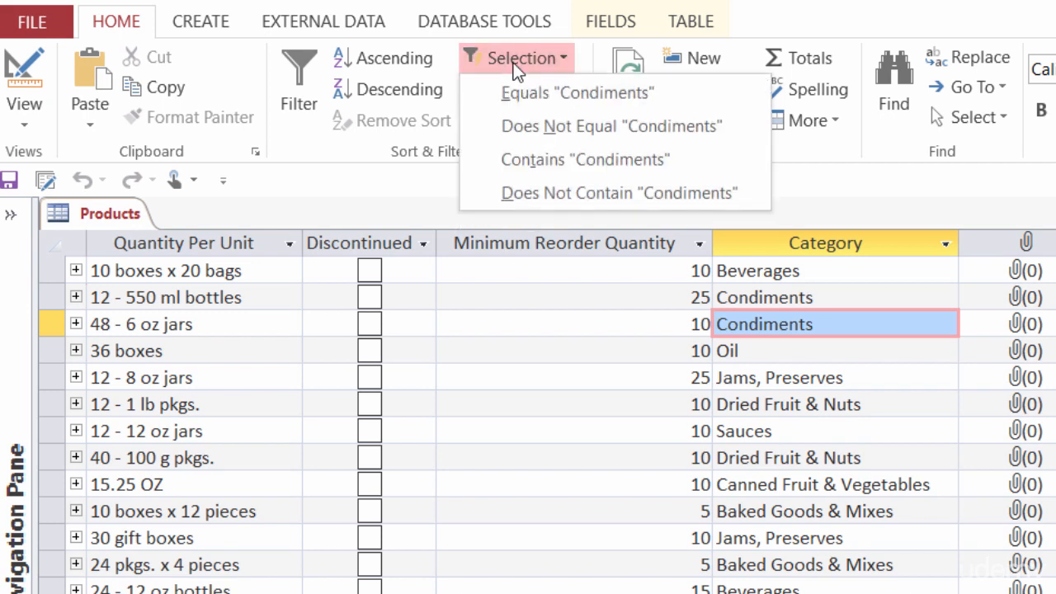
pyautogui.moveTo(528, 96)
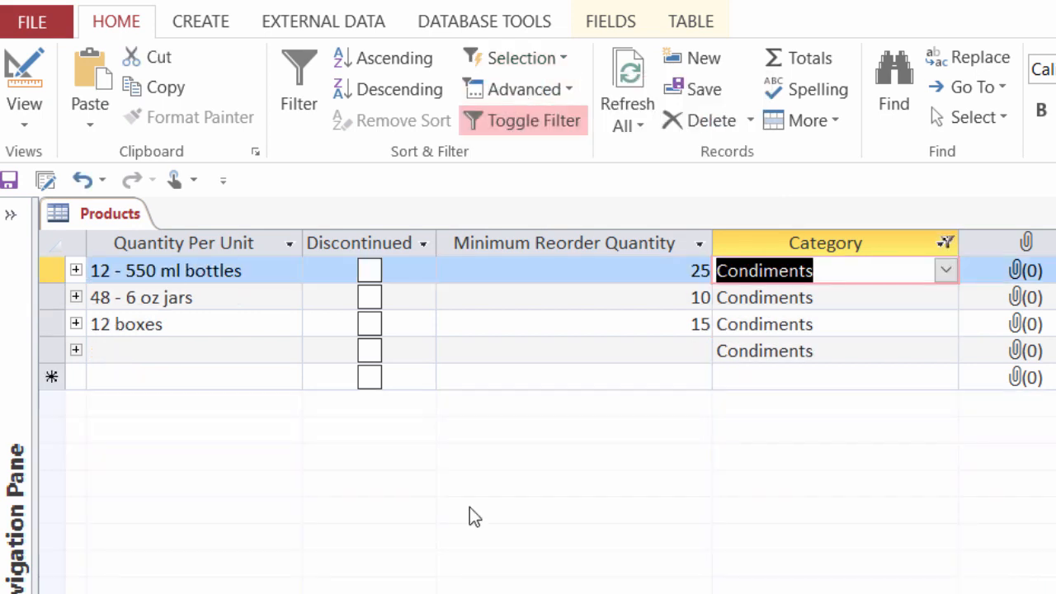
pyautogui.moveTo(626, 416)
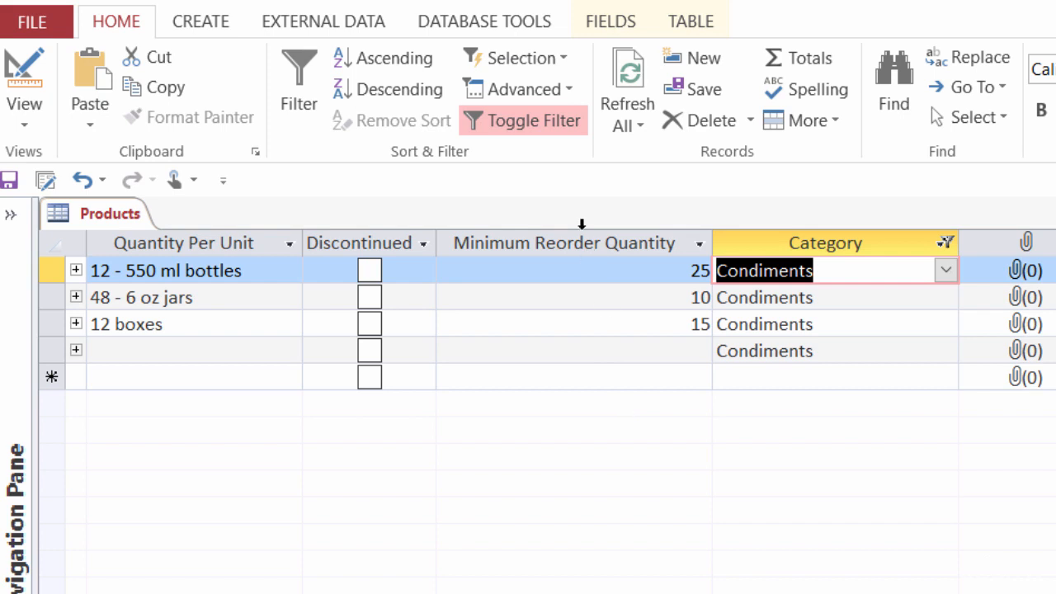
# - Clear the Condiments filter, then filter the products to exclude the Condiments category
pyautogui.click(535, 121)
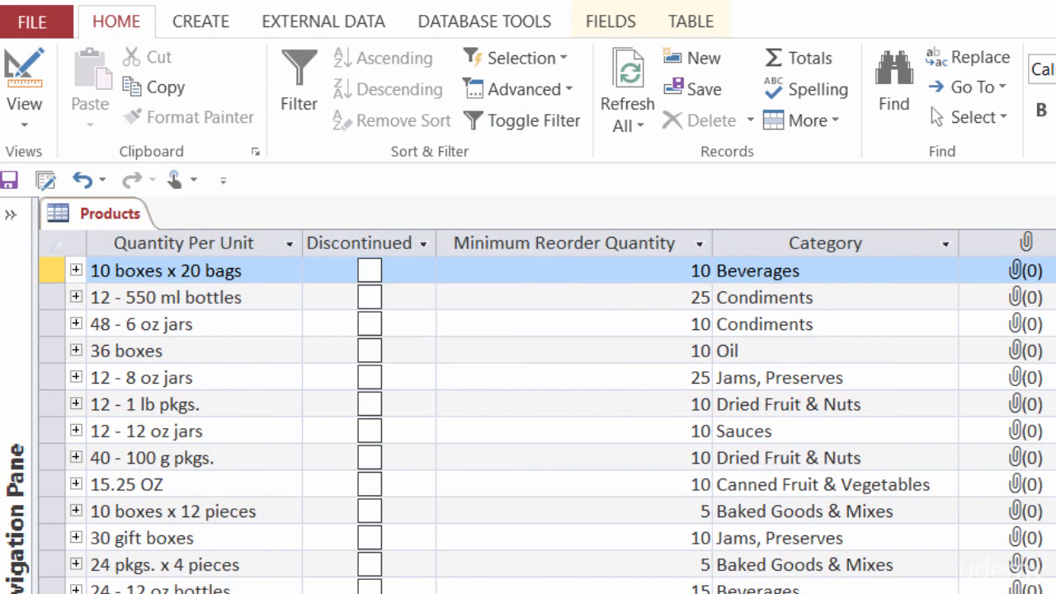
pyautogui.click(825, 323)
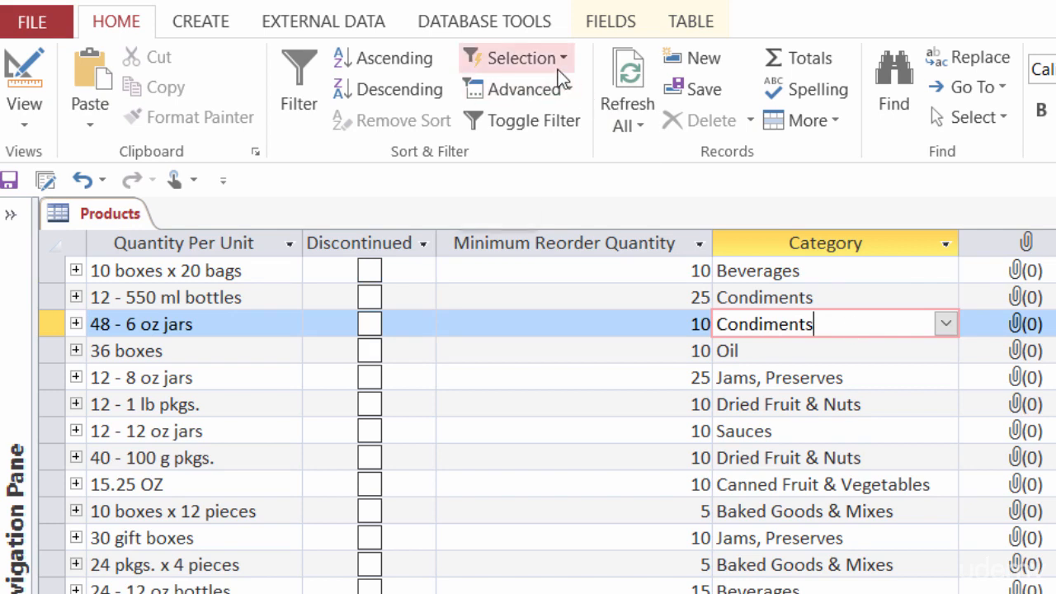
pyautogui.click(521, 58)
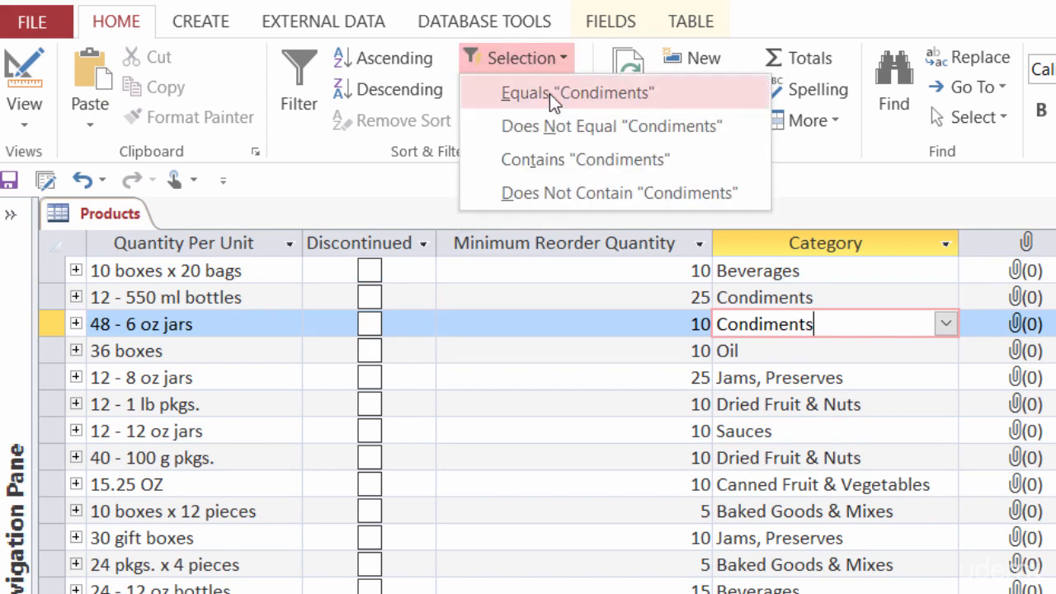
pyautogui.moveTo(552, 134)
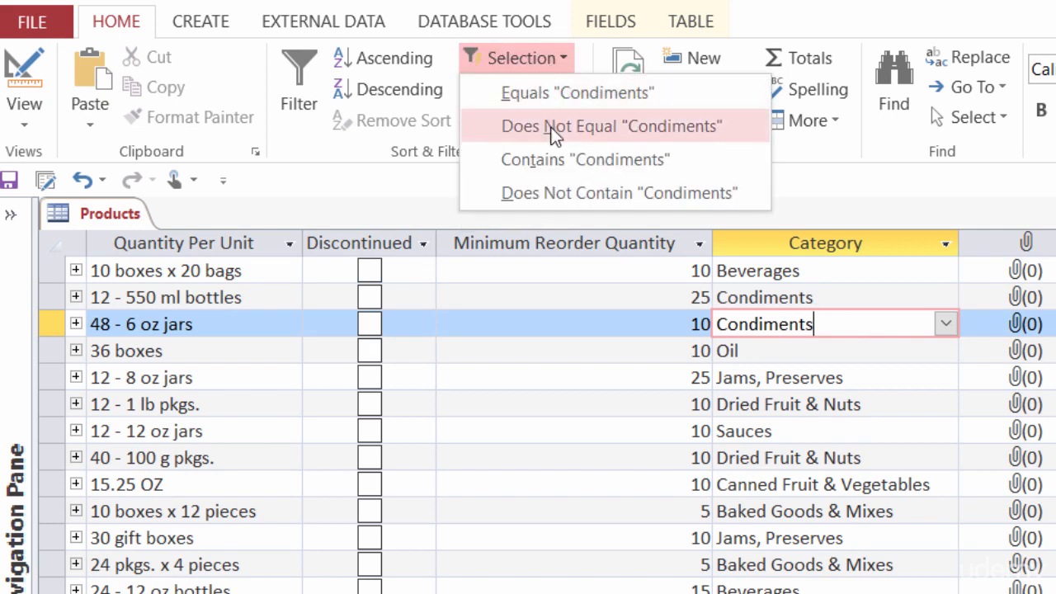
pyautogui.click(619, 125)
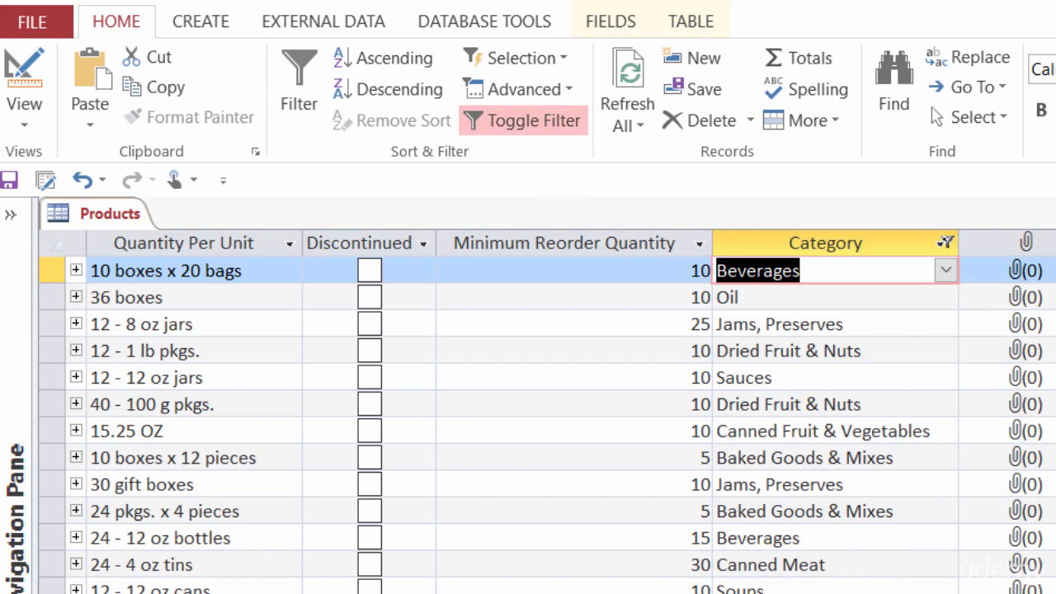
pyautogui.moveTo(525, 132)
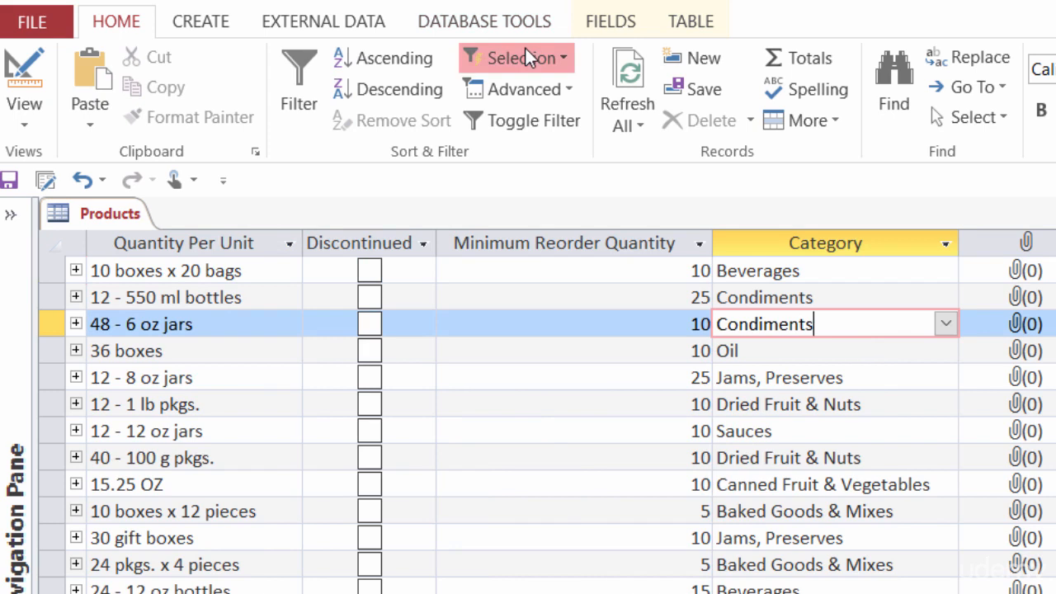
# - Reopen the Selection filter choices for the Condiments value
pyautogui.click(520, 58)
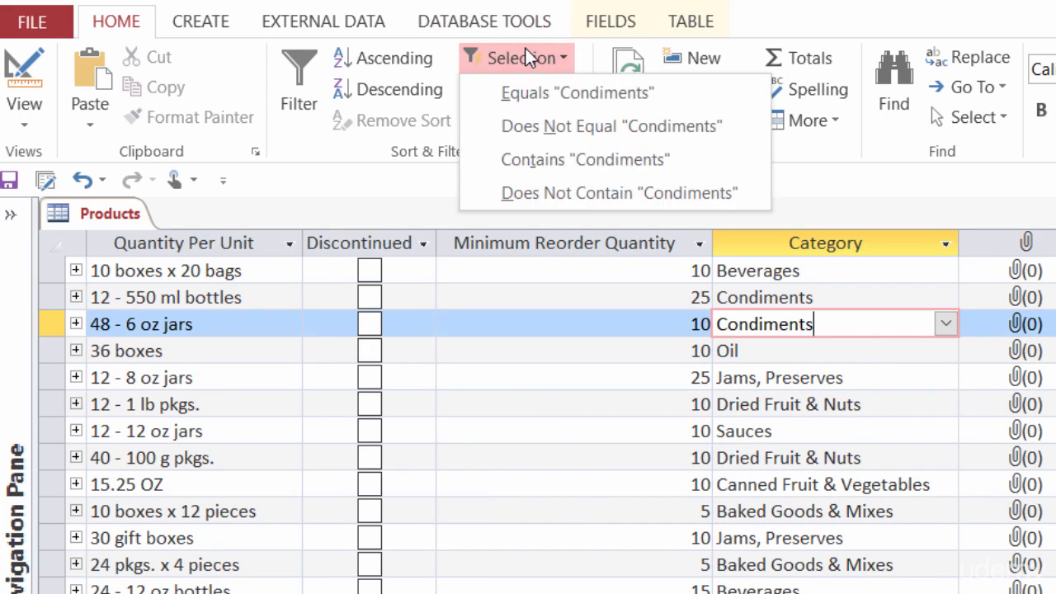
pyautogui.moveTo(528, 99)
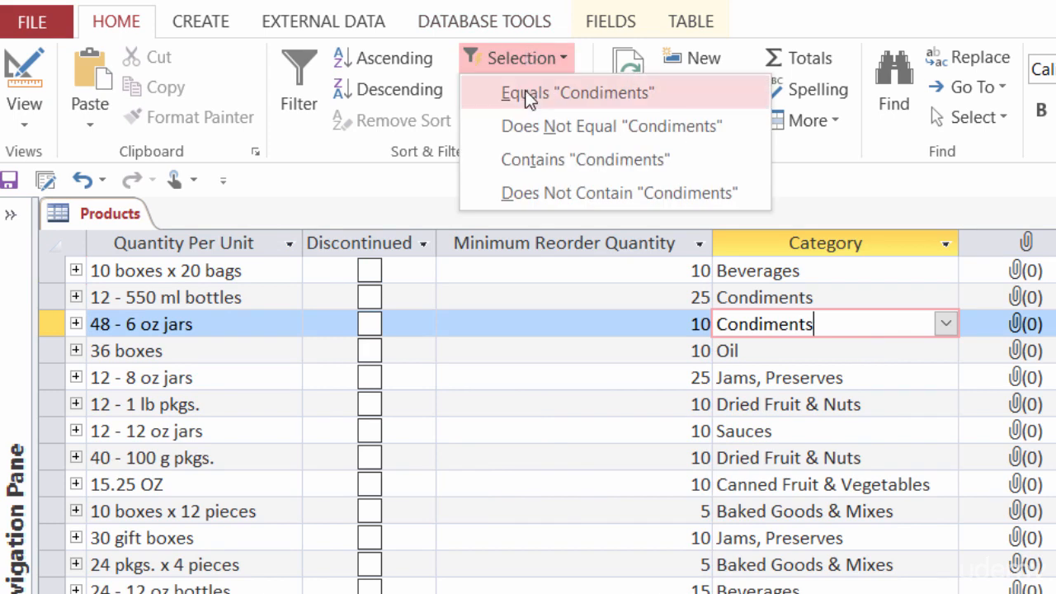
pyautogui.moveTo(521, 165)
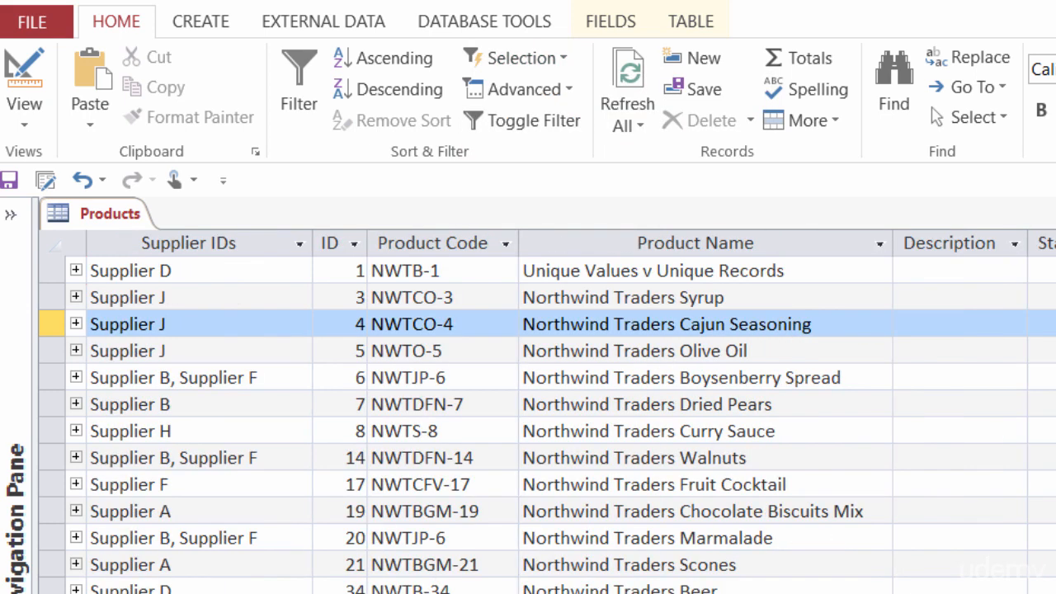
pyautogui.moveTo(646, 580)
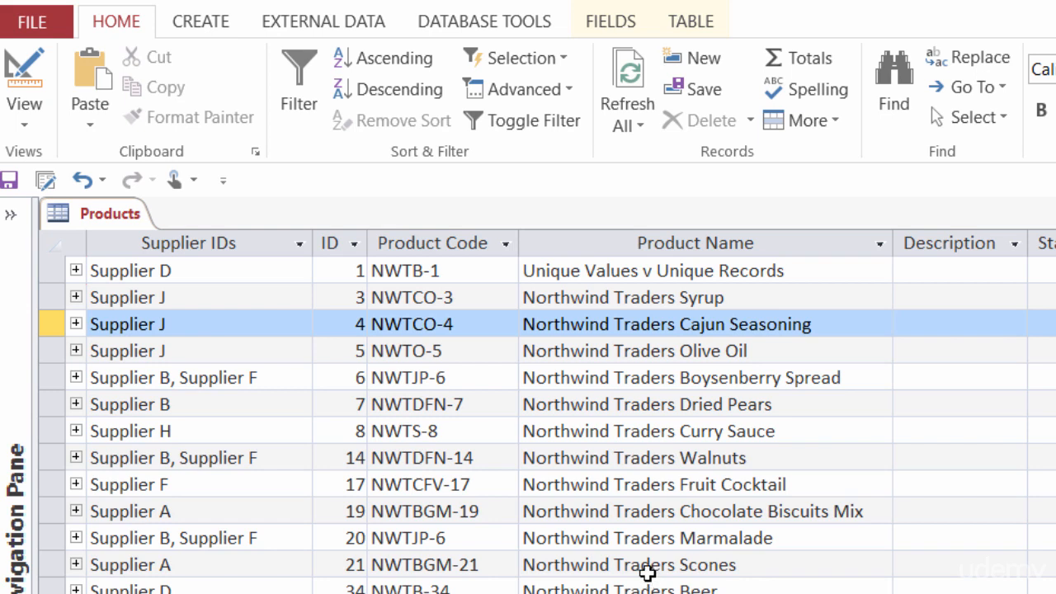
pyautogui.moveTo(462, 168)
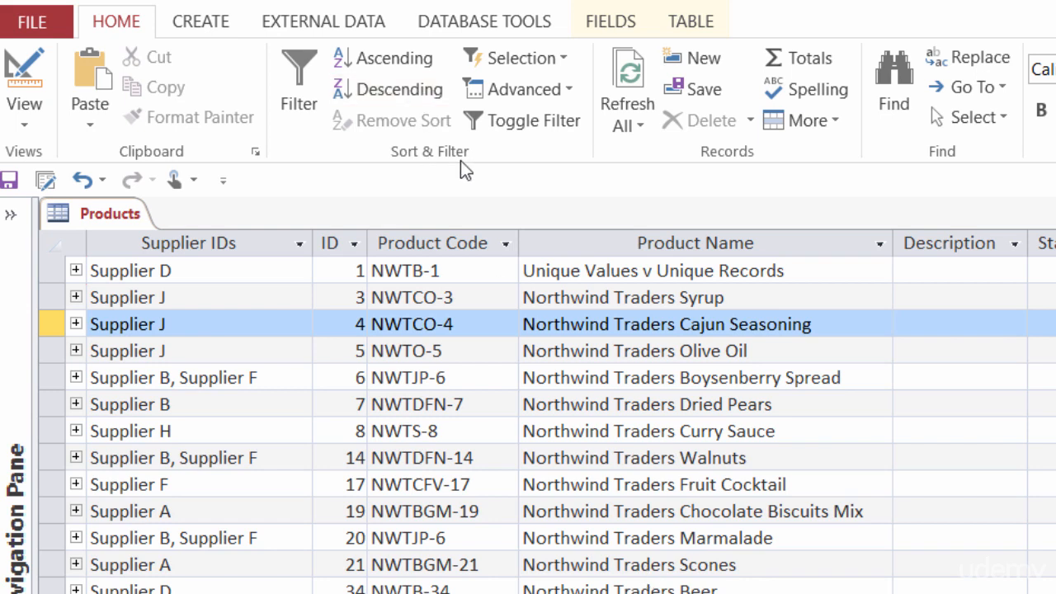
pyautogui.moveTo(520, 99)
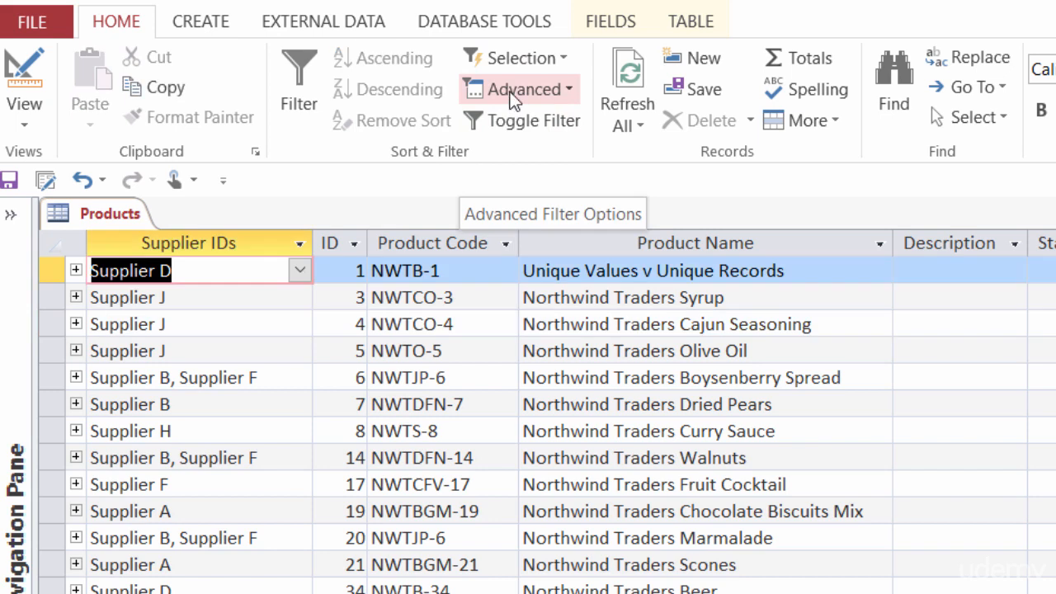
# - Show the Advanced filter commands in the Sort & Filter group
pyautogui.click(520, 89)
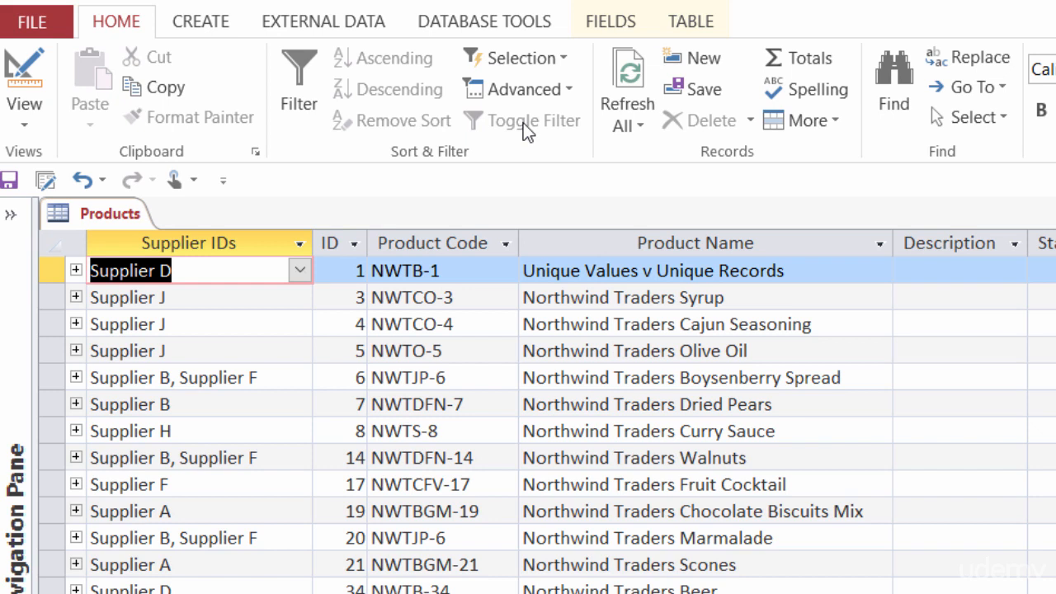
pyautogui.click(520, 89)
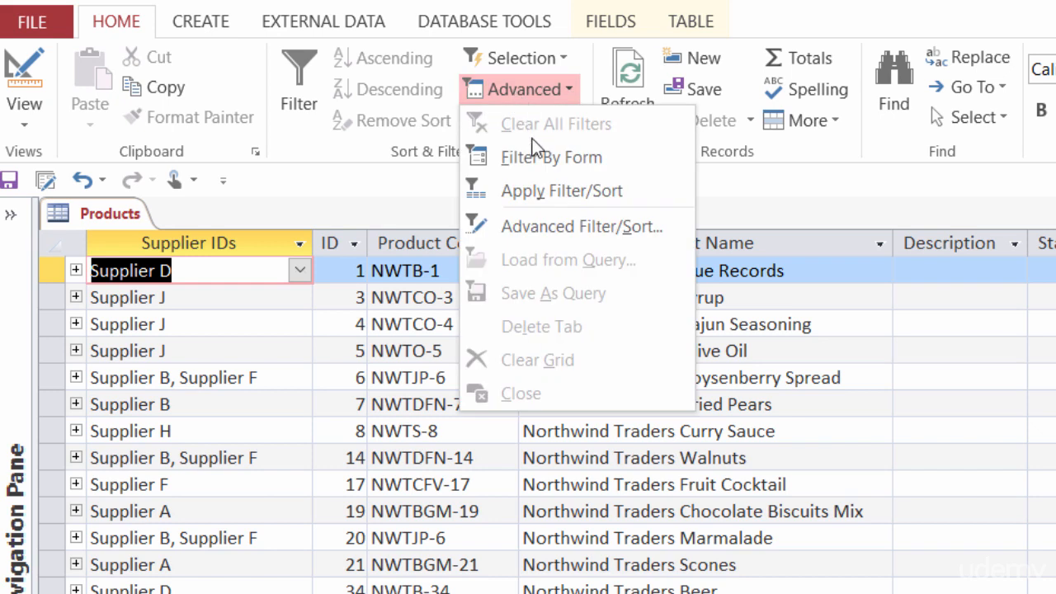
pyautogui.click(551, 157)
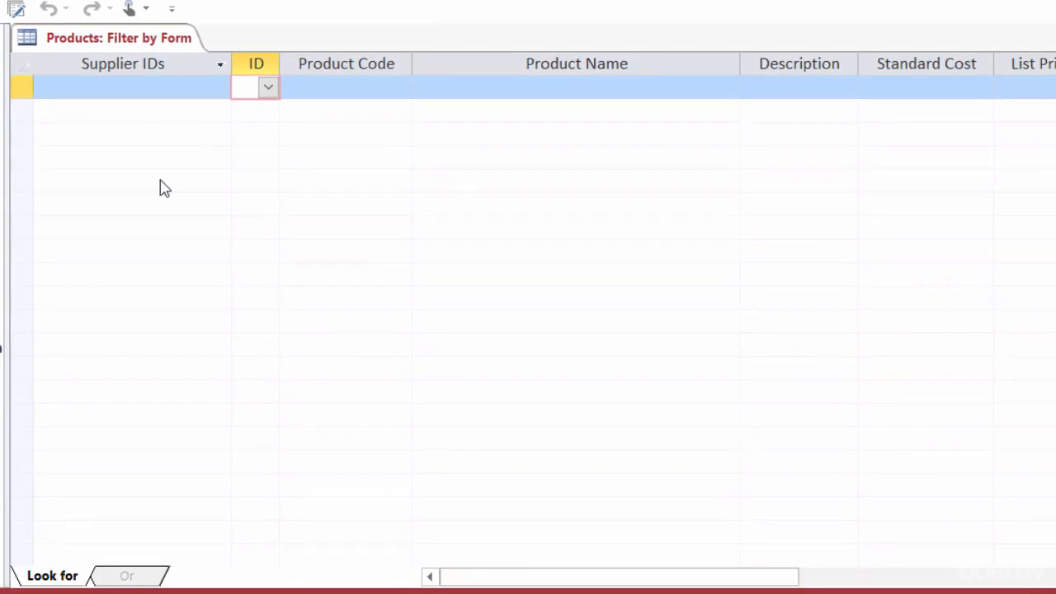
pyautogui.moveTo(439, 305)
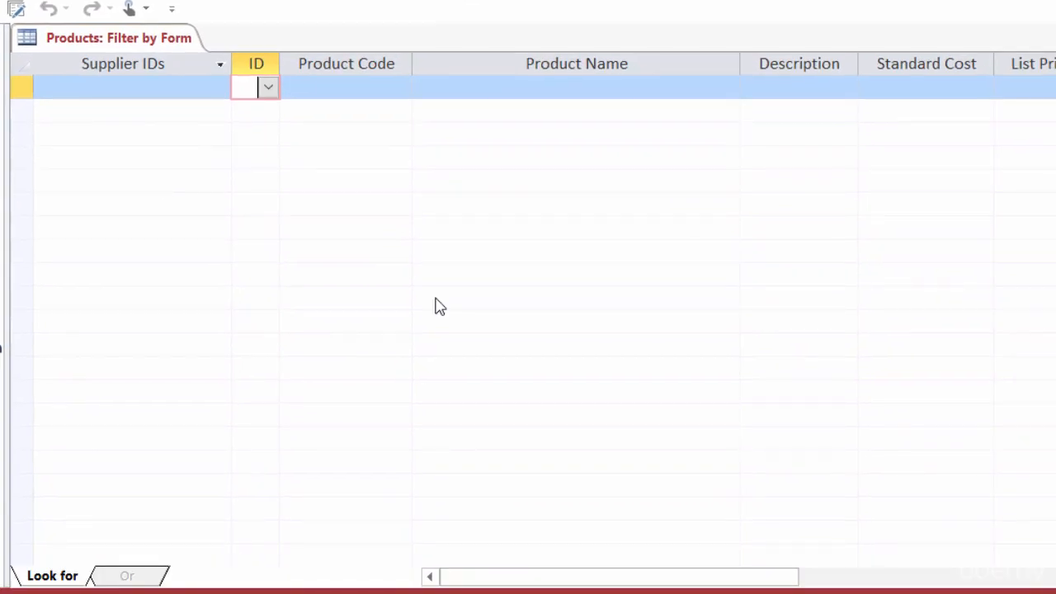
pyautogui.moveTo(1019, 63)
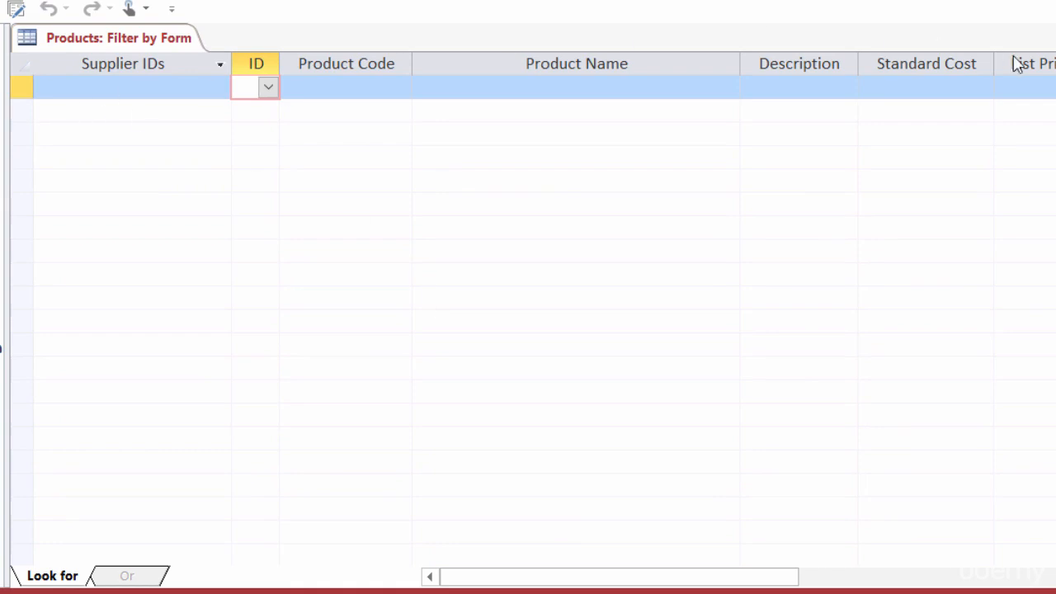
pyautogui.hscroll(3)
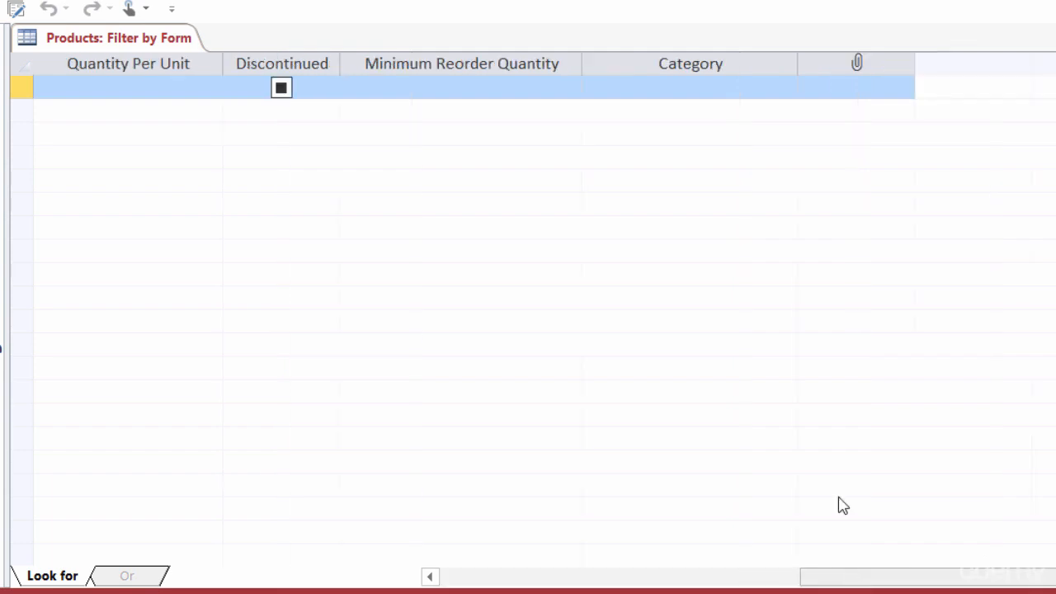
# - Set Category to Canned Meat in the filter form and start an Or criteria set
pyautogui.click(689, 89)
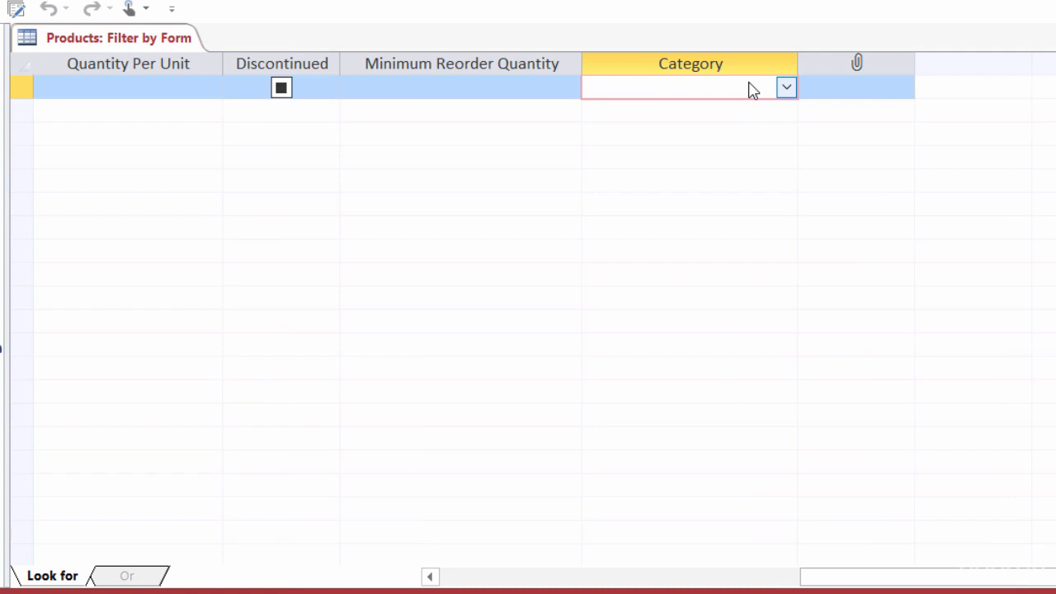
pyautogui.click(785, 86)
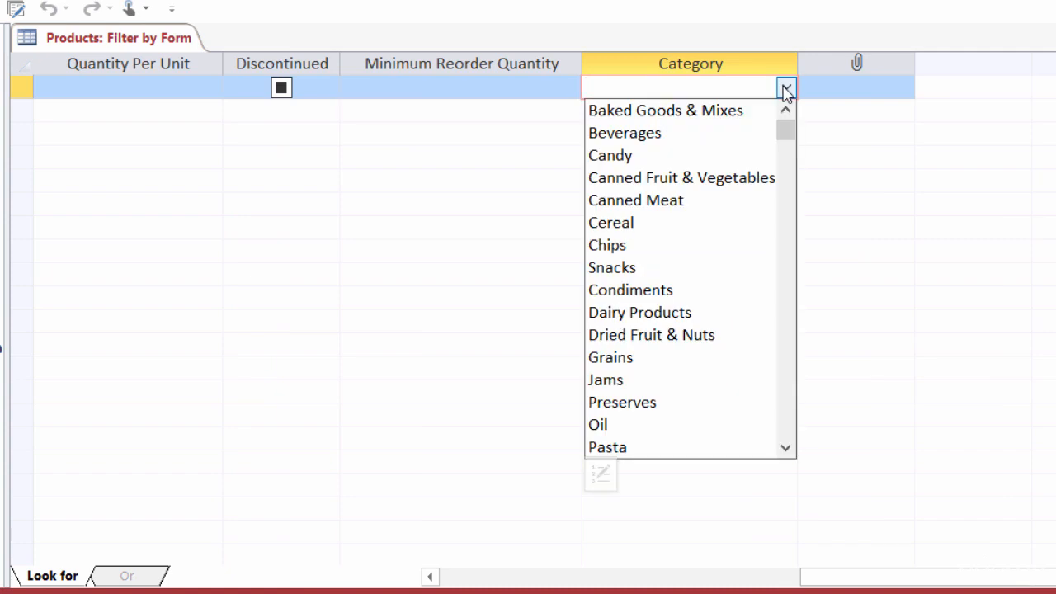
pyautogui.click(637, 200)
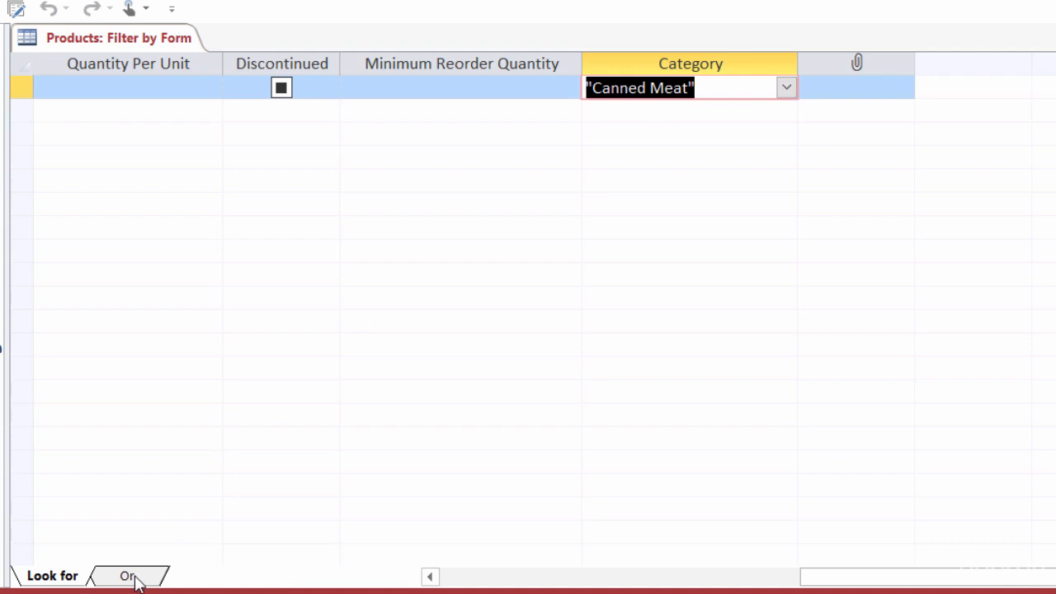
pyautogui.click(128, 576)
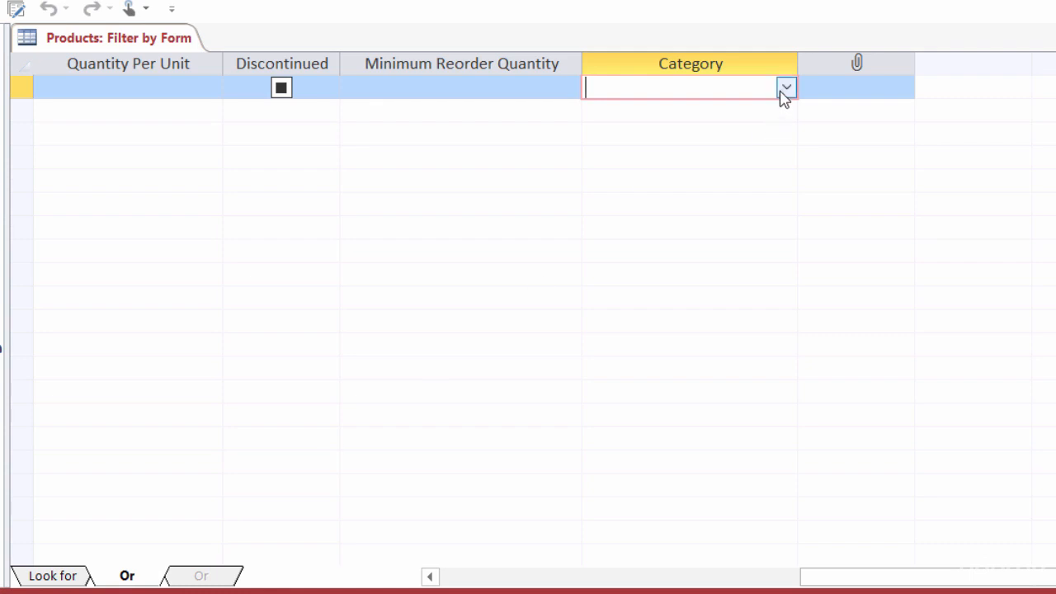
# - Choose Dairy Products as the Category criterion on the Or tab
pyautogui.click(786, 86)
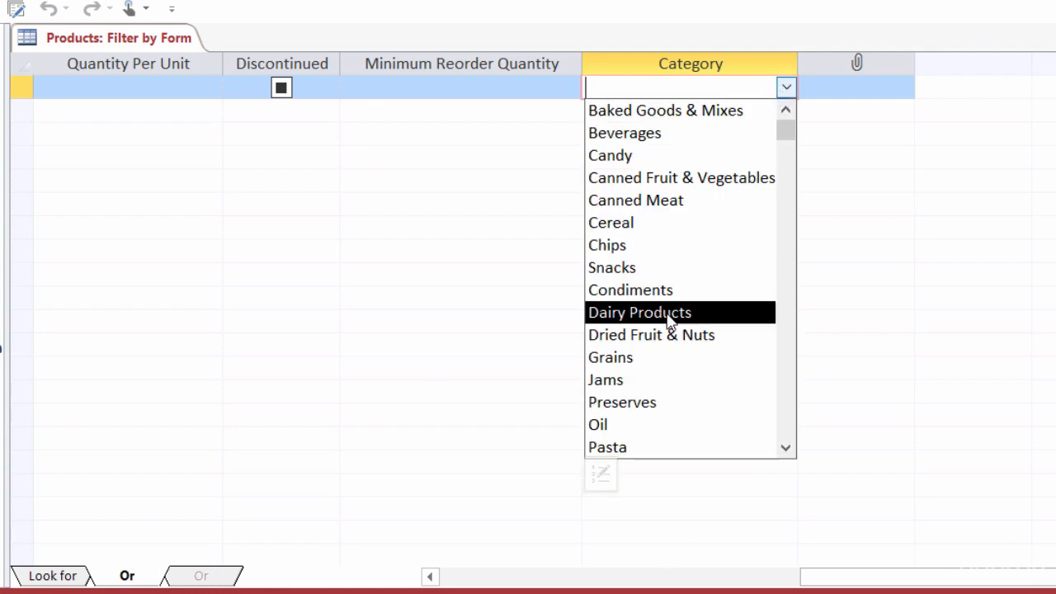
pyautogui.click(640, 313)
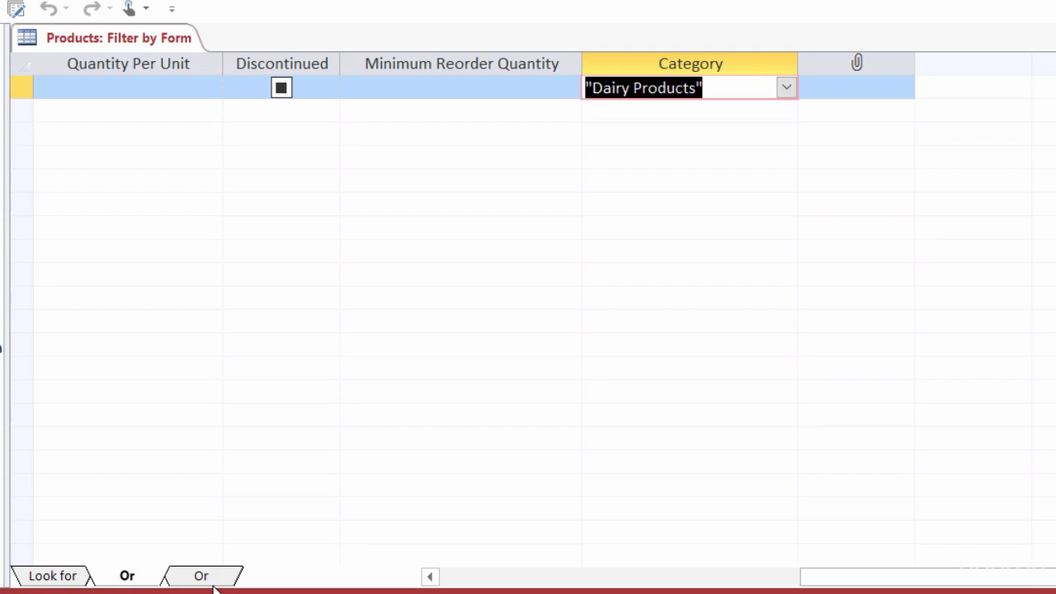
pyautogui.moveTo(231, 573)
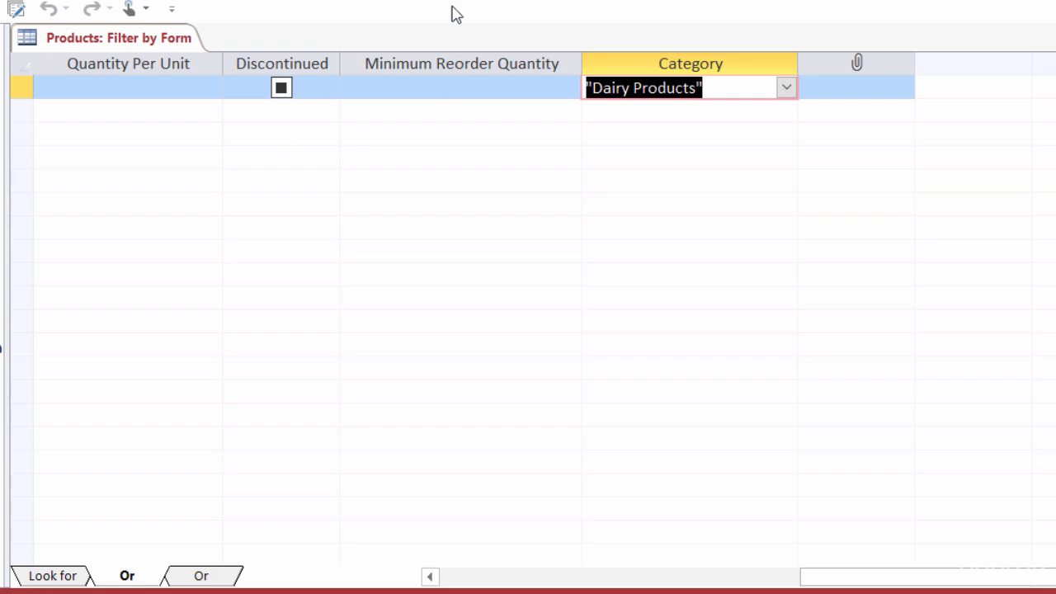
# - Apply the Canned Meat or Dairy Products filter and check the Category column
pyautogui.click(414, 99)
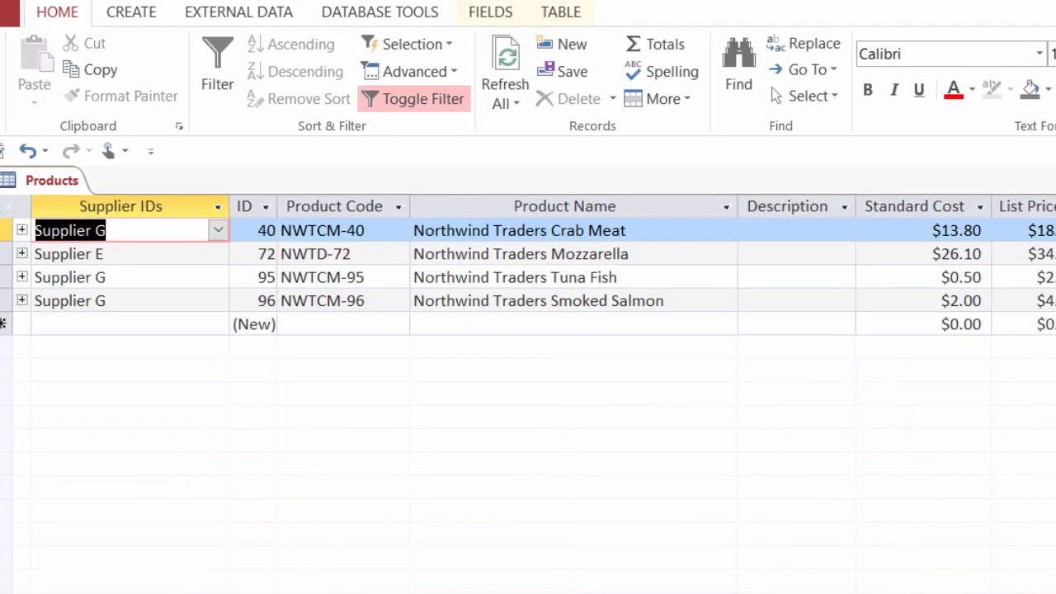
pyautogui.hscroll(3)
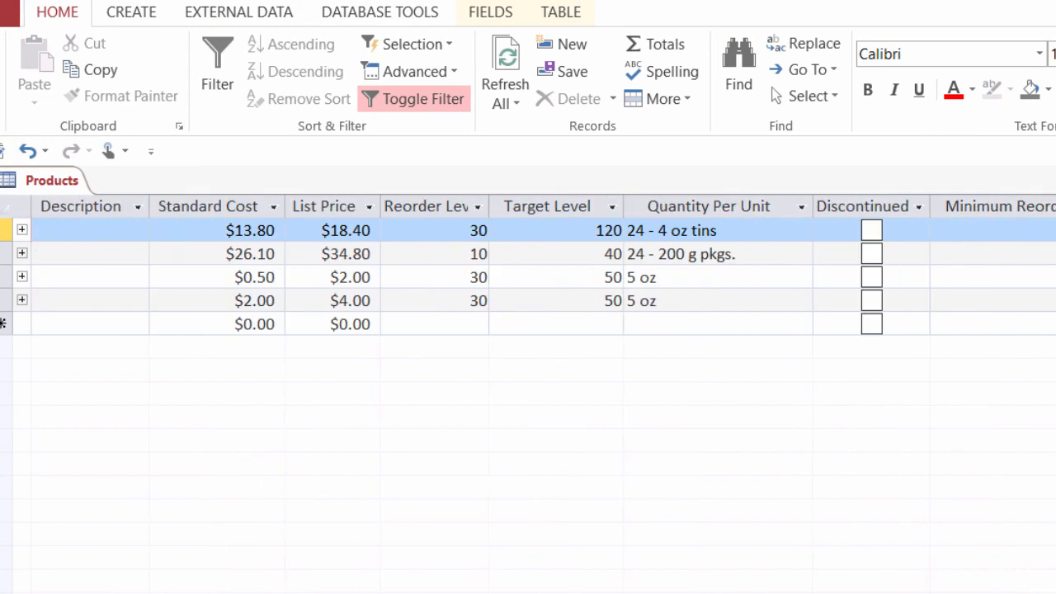
pyautogui.hscroll(3)
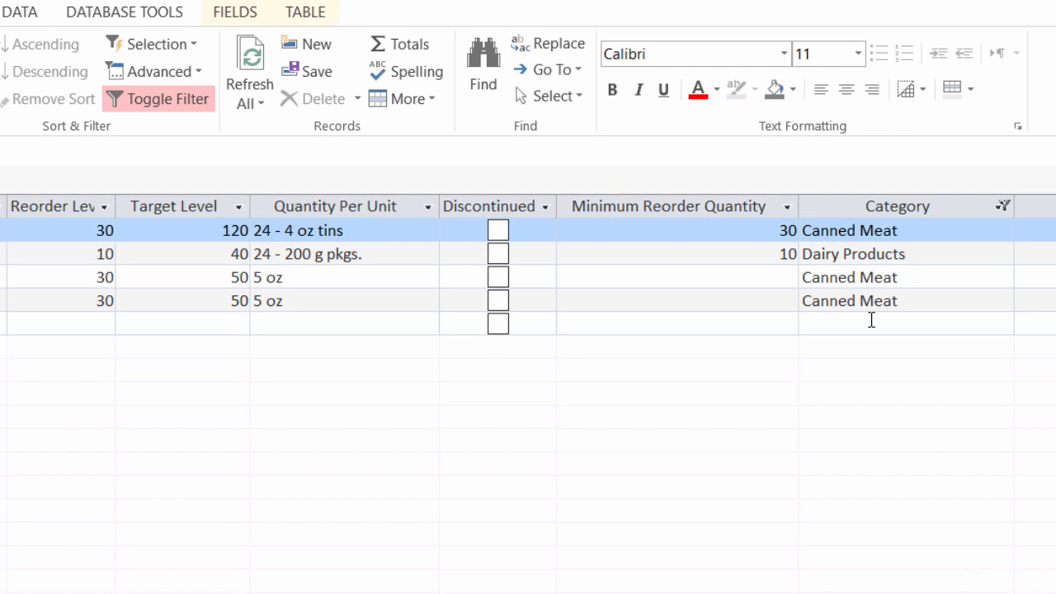
pyautogui.moveTo(866, 313)
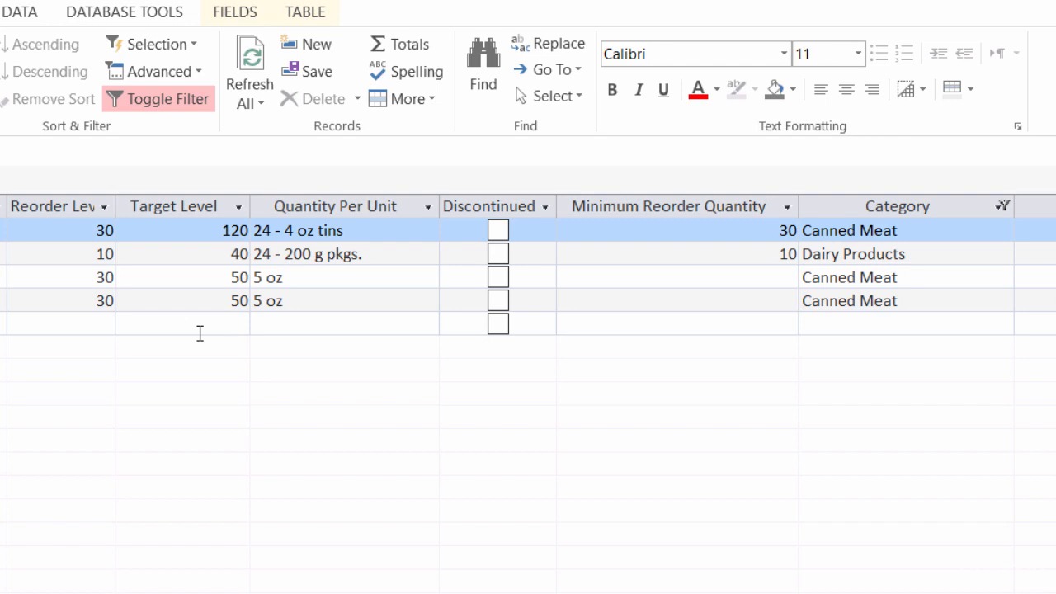
pyautogui.moveTo(188, 305)
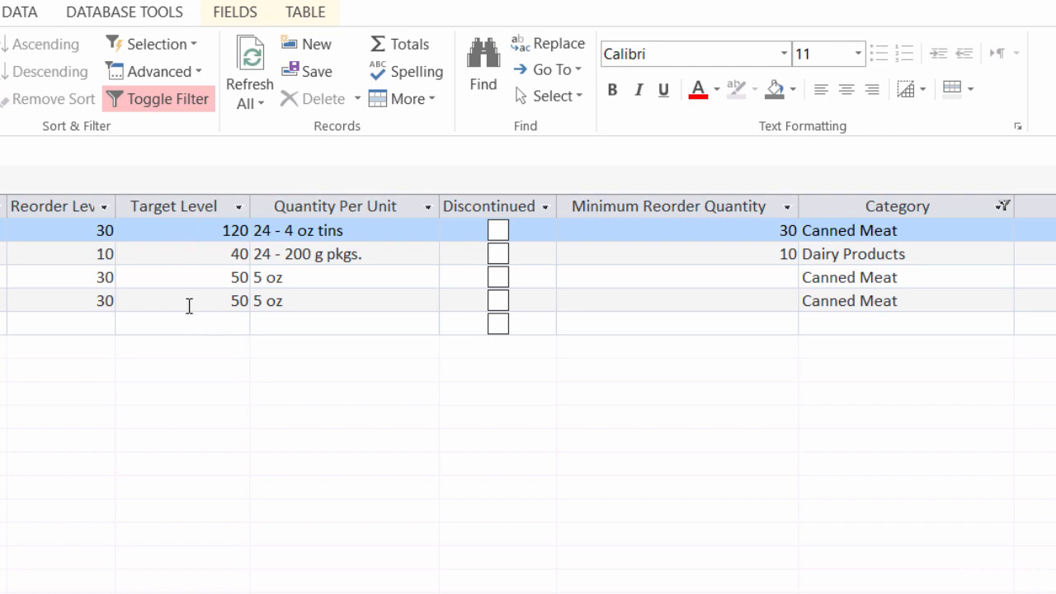
# - Return to Filter By Form and enter a Target Level criterion of >60 beside Canned Meat
pyautogui.click(156, 71)
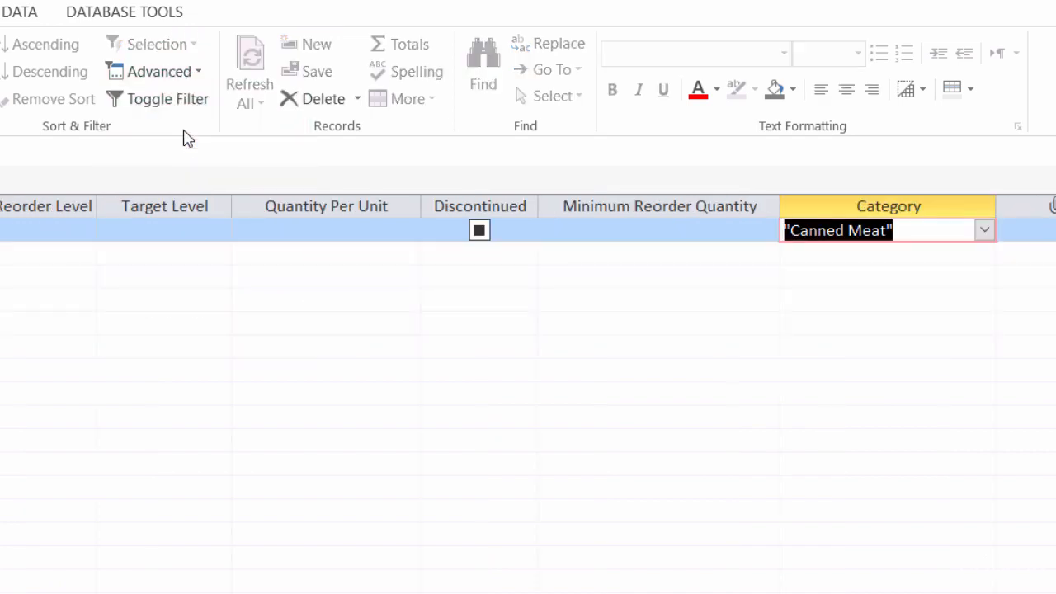
pyautogui.moveTo(842, 245)
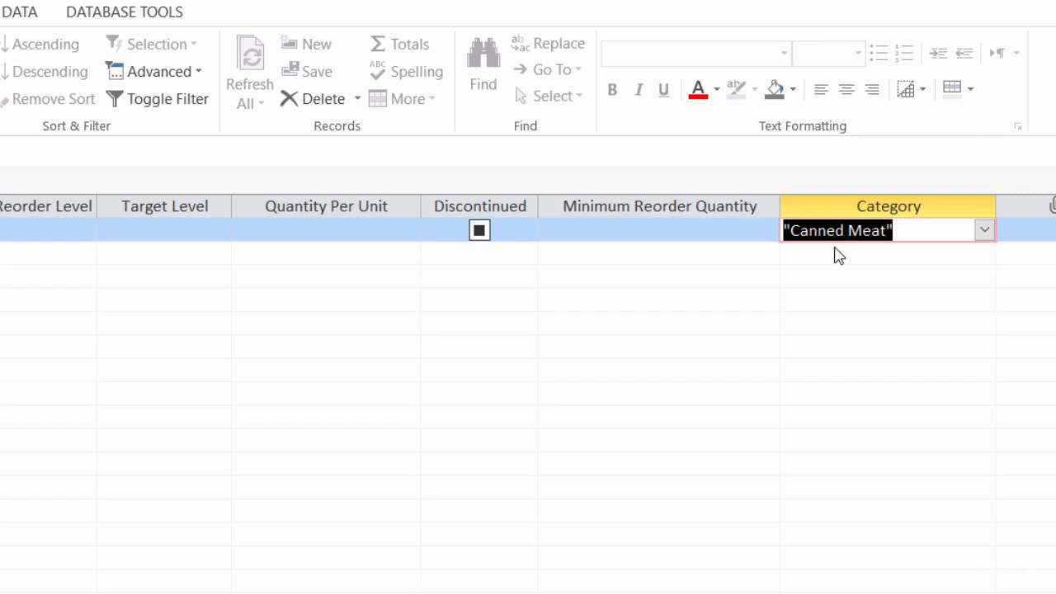
pyautogui.moveTo(173, 218)
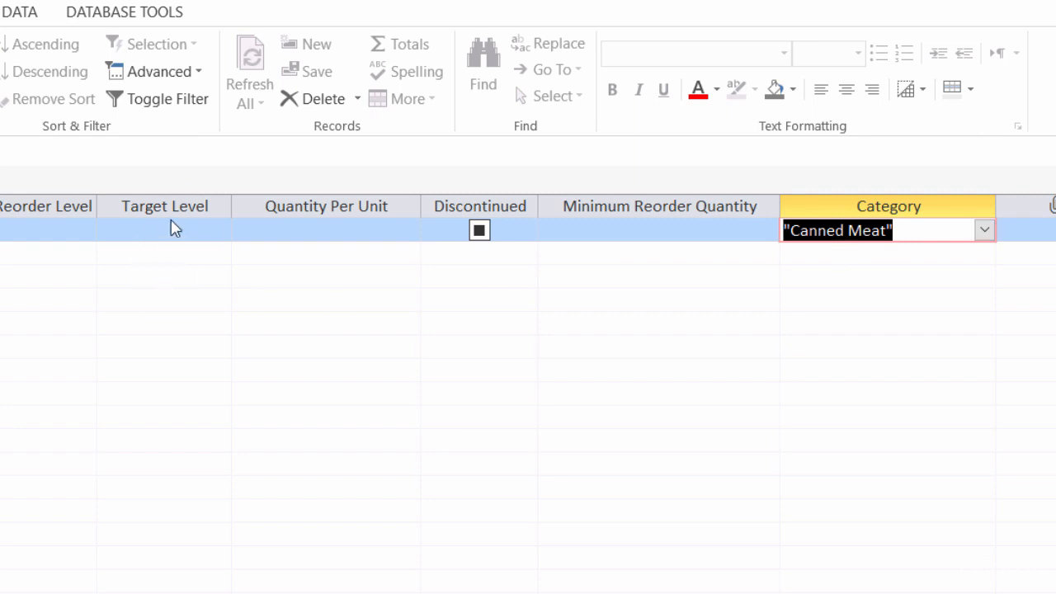
pyautogui.click(156, 229)
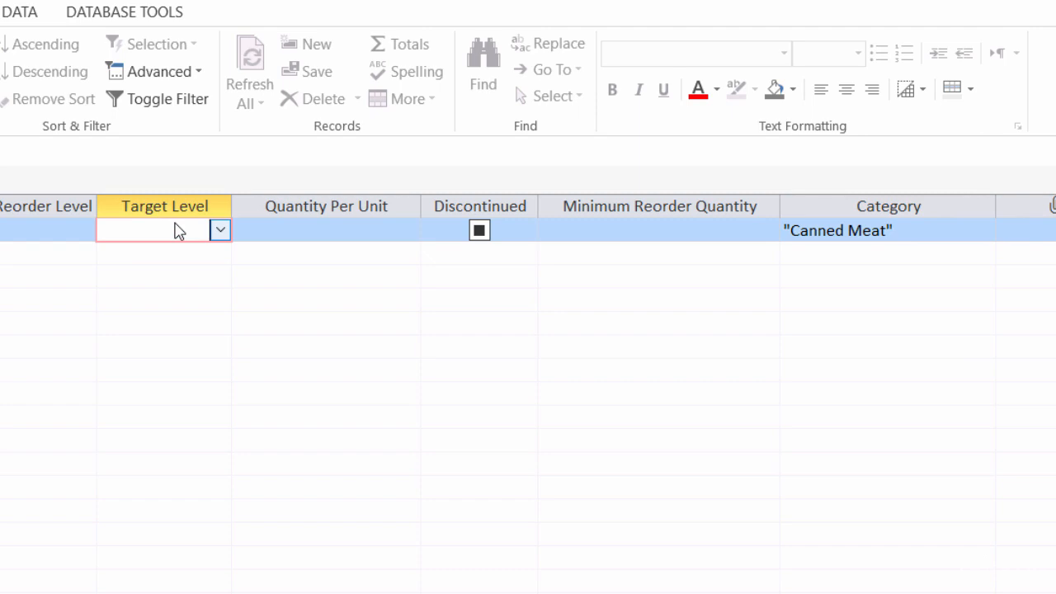
pyautogui.write('60')
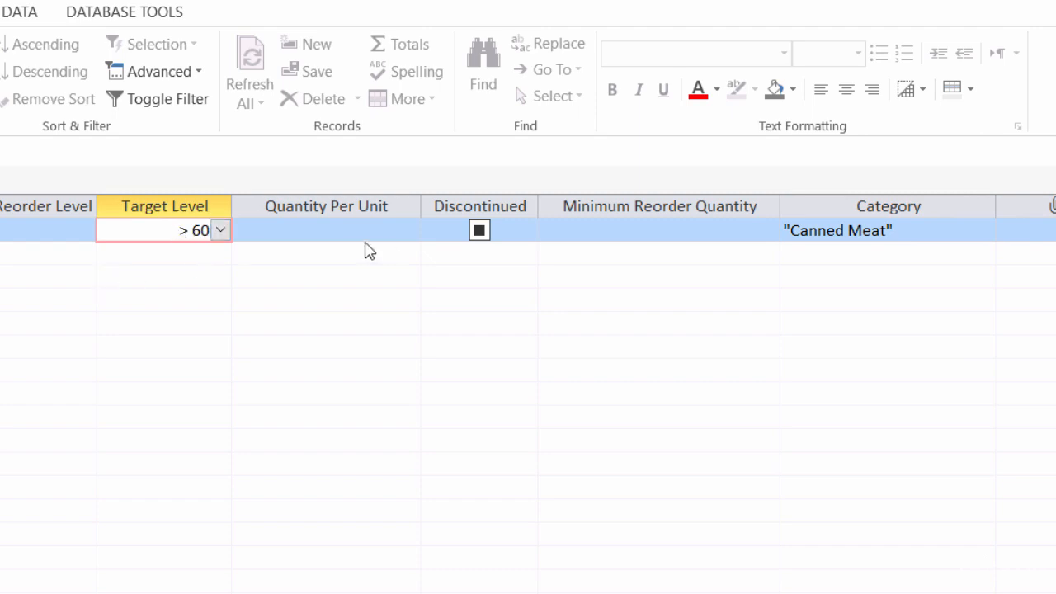
pyautogui.moveTo(838, 251)
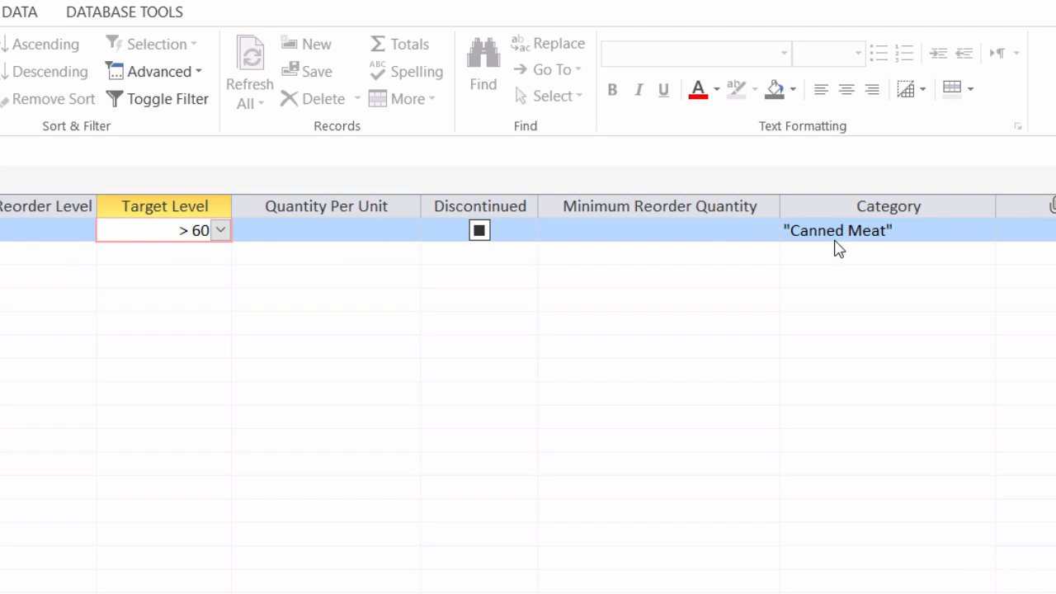
pyautogui.moveTo(752, 375)
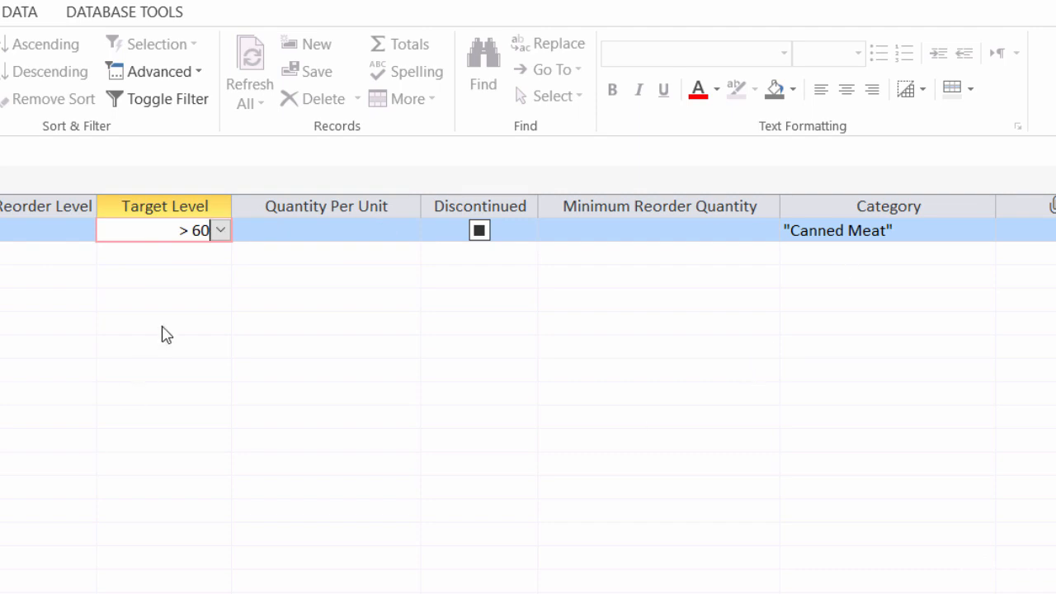
pyautogui.moveTo(697, 298)
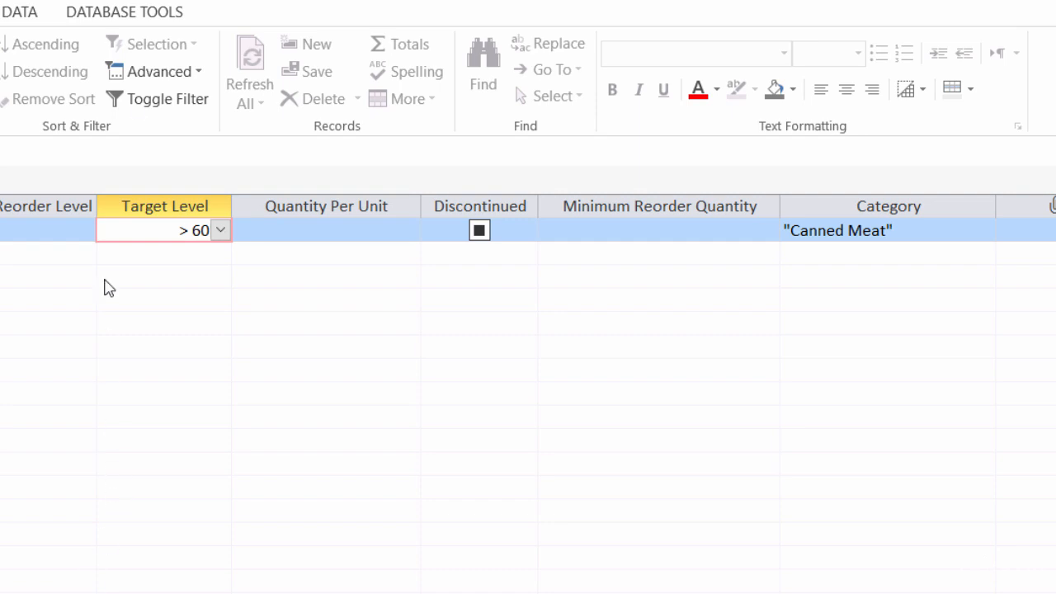
pyautogui.click(168, 99)
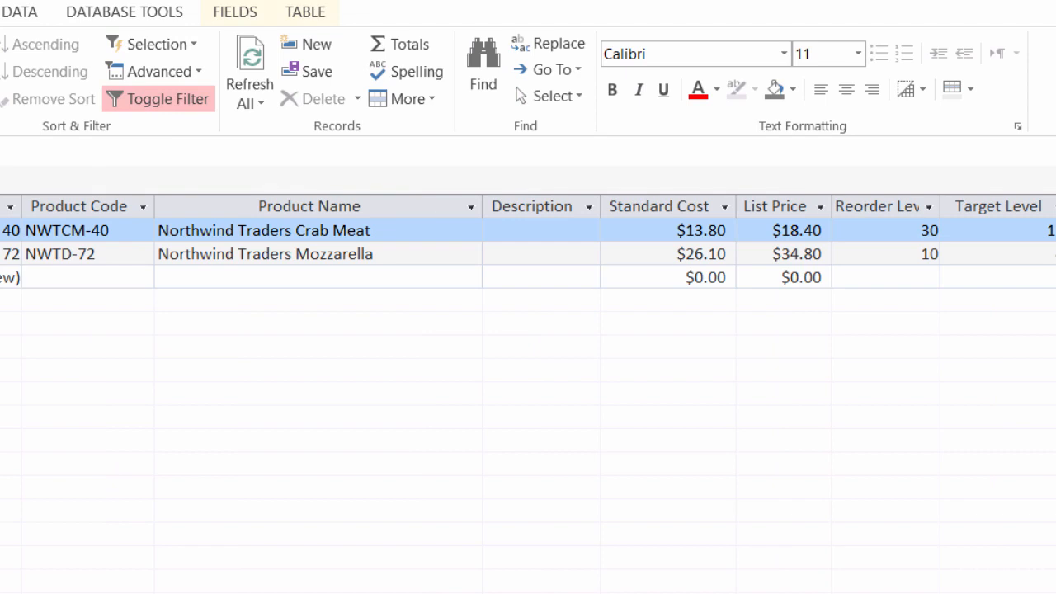
pyautogui.hscroll(3)
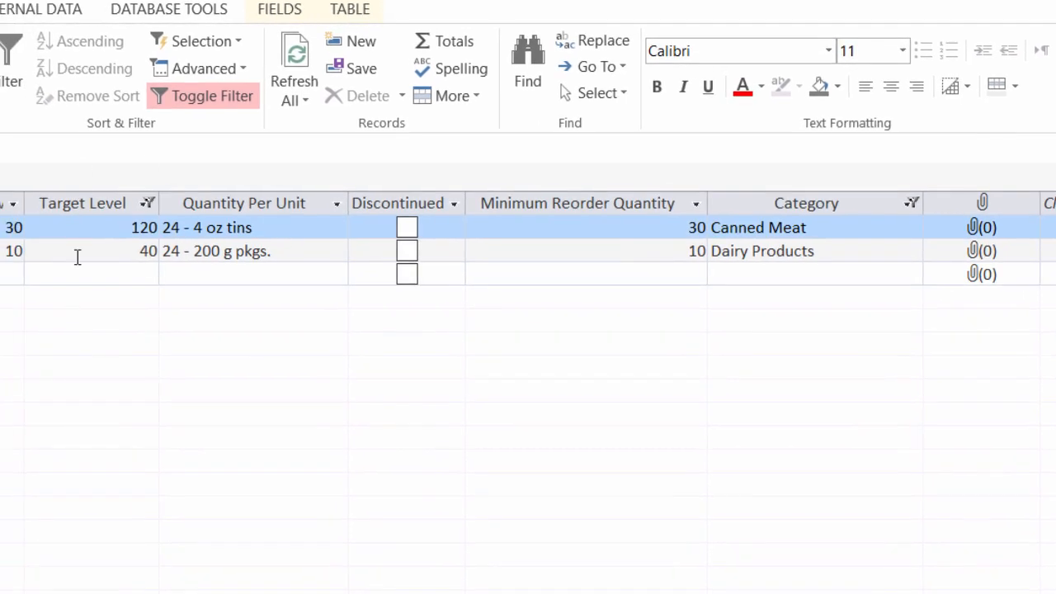
pyautogui.moveTo(109, 244)
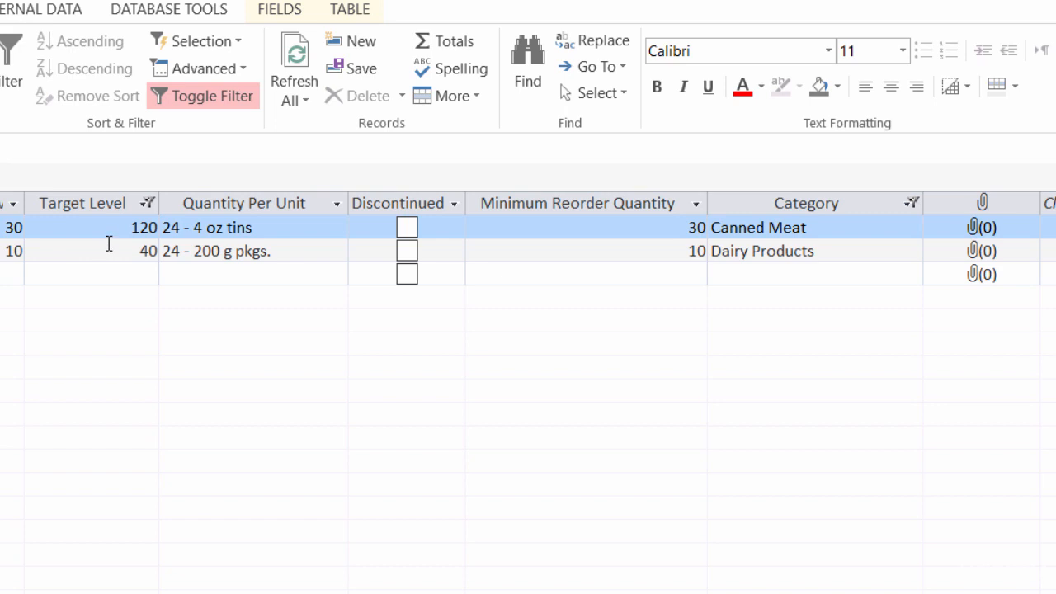
pyautogui.moveTo(100, 227)
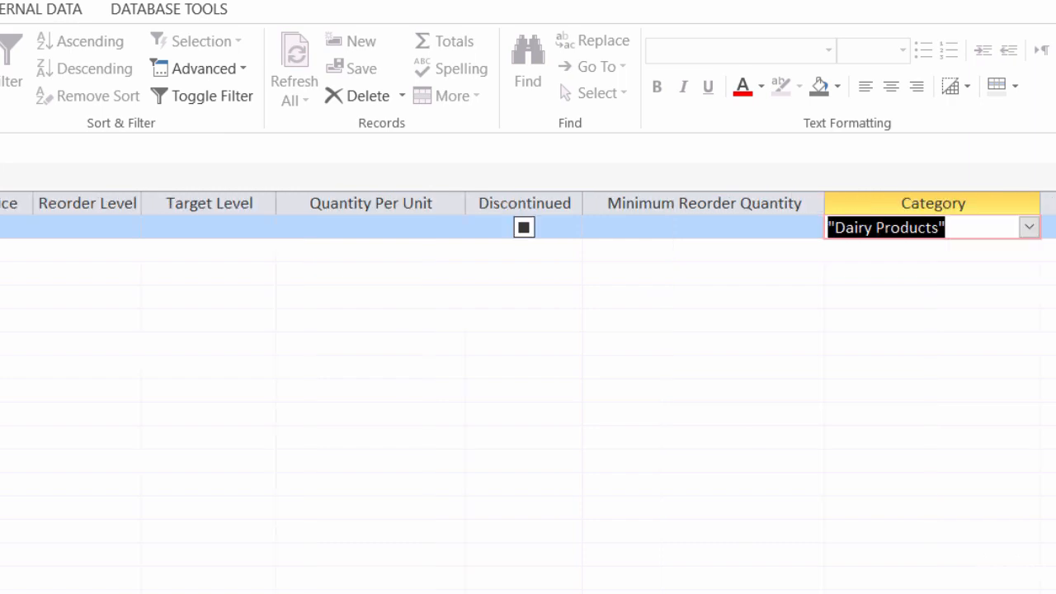
pyautogui.moveTo(184, 297)
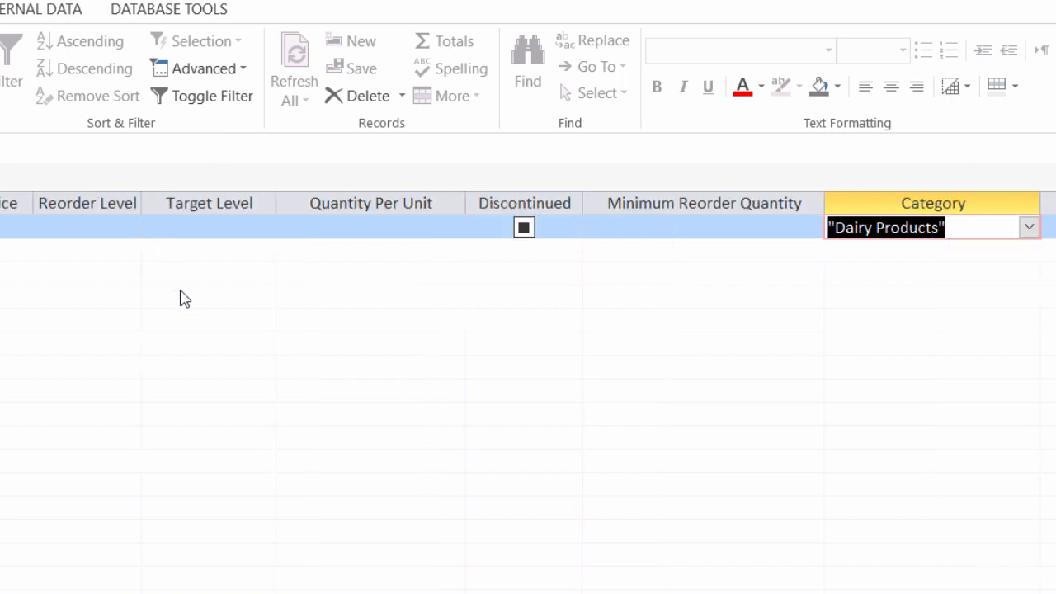
pyautogui.moveTo(213, 237)
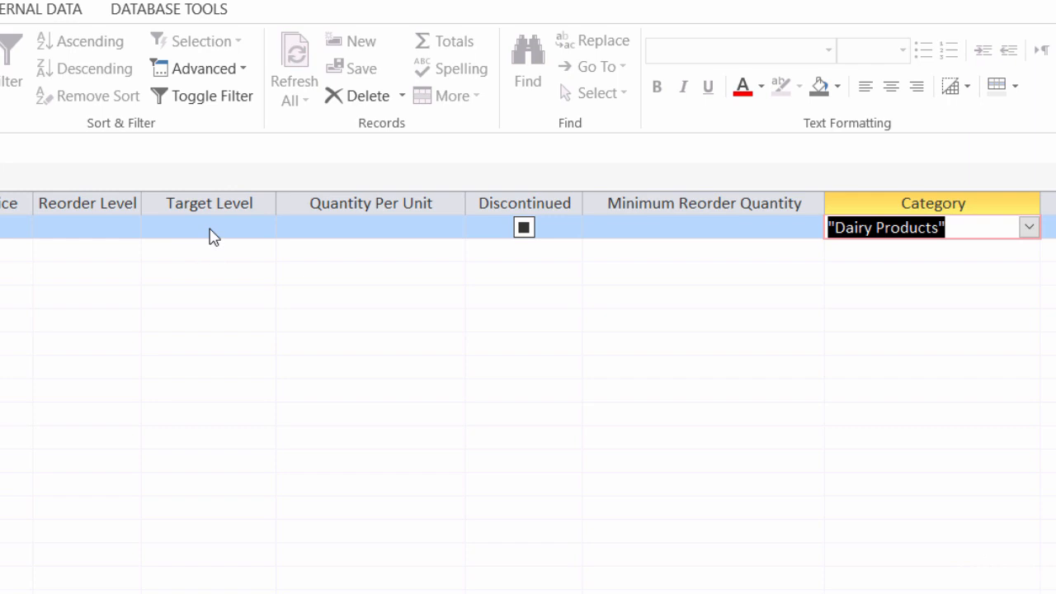
pyautogui.moveTo(213, 114)
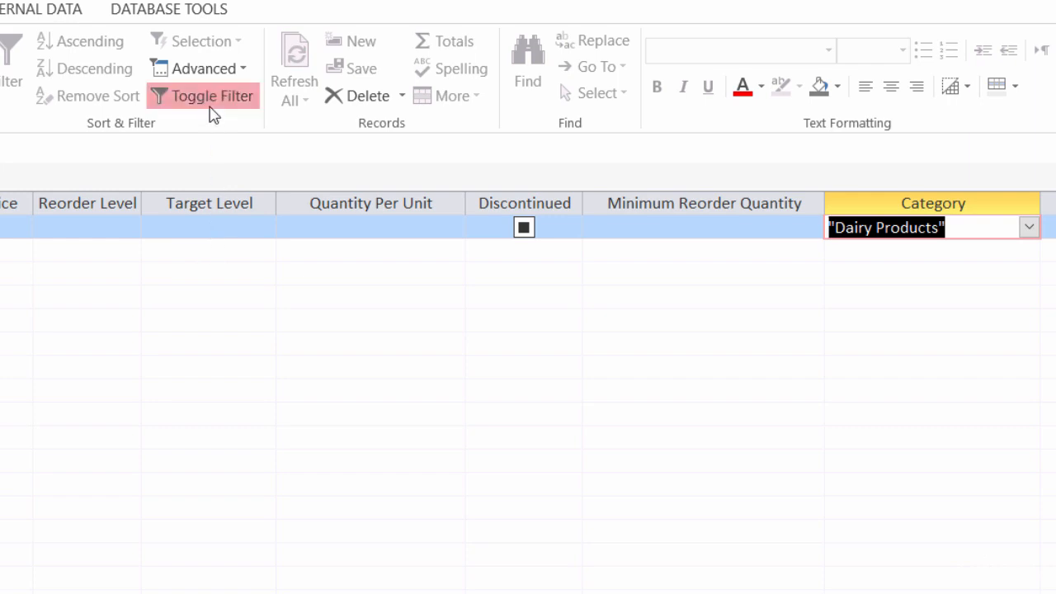
# - Apply the form filter, then use Clear All Filters to list every product again
pyautogui.click(211, 95)
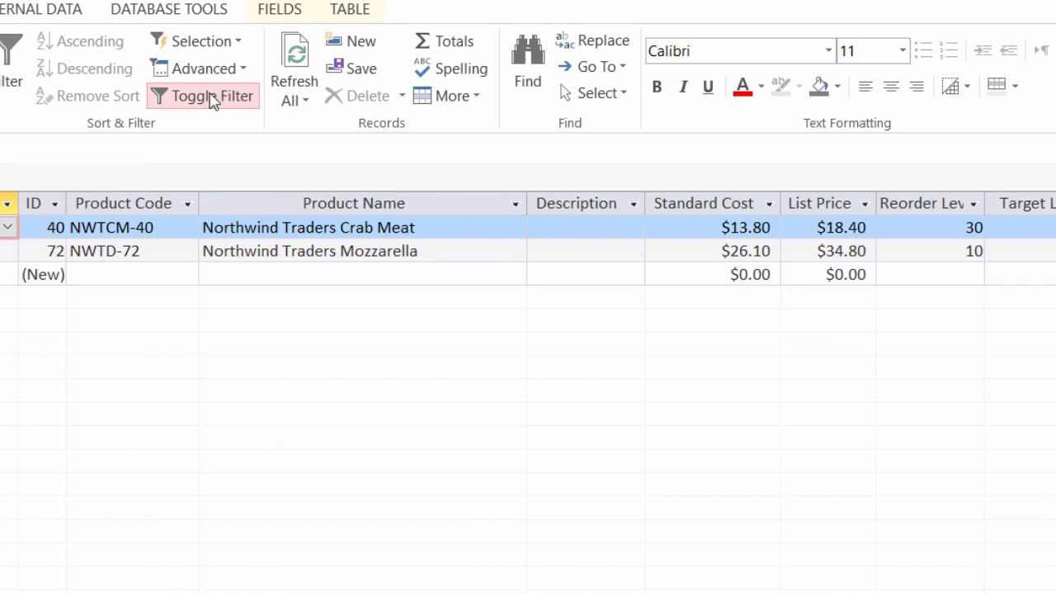
pyautogui.click(199, 70)
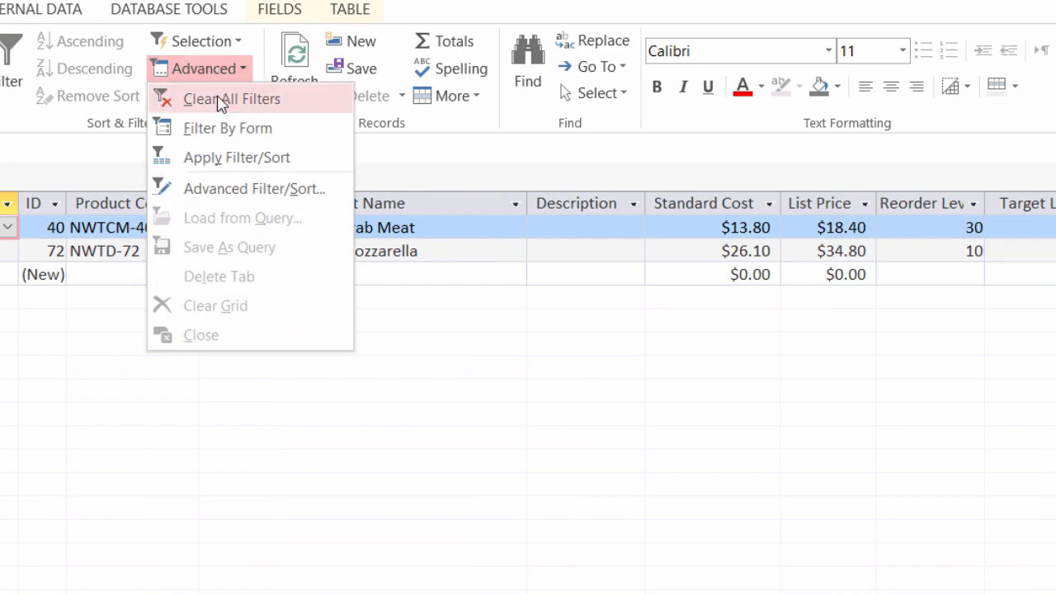
pyautogui.click(233, 99)
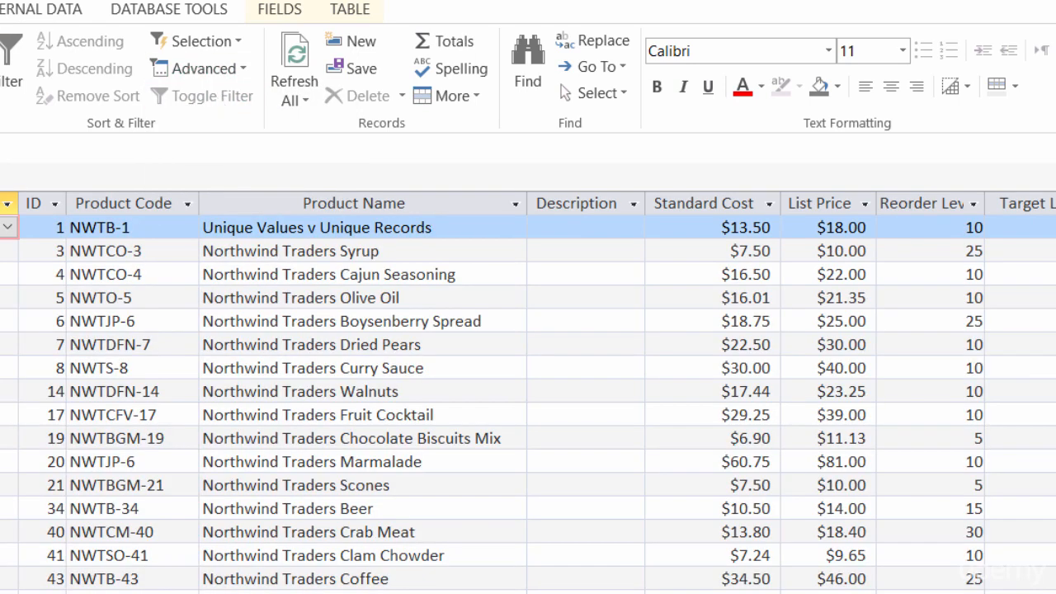
pyautogui.hscroll(3)
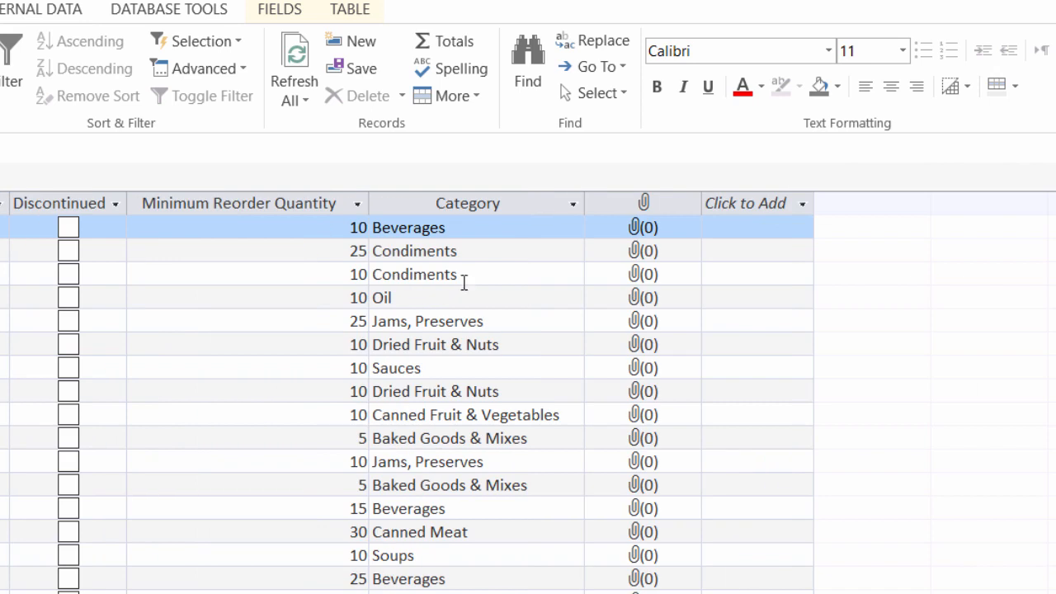
pyautogui.moveTo(465, 322)
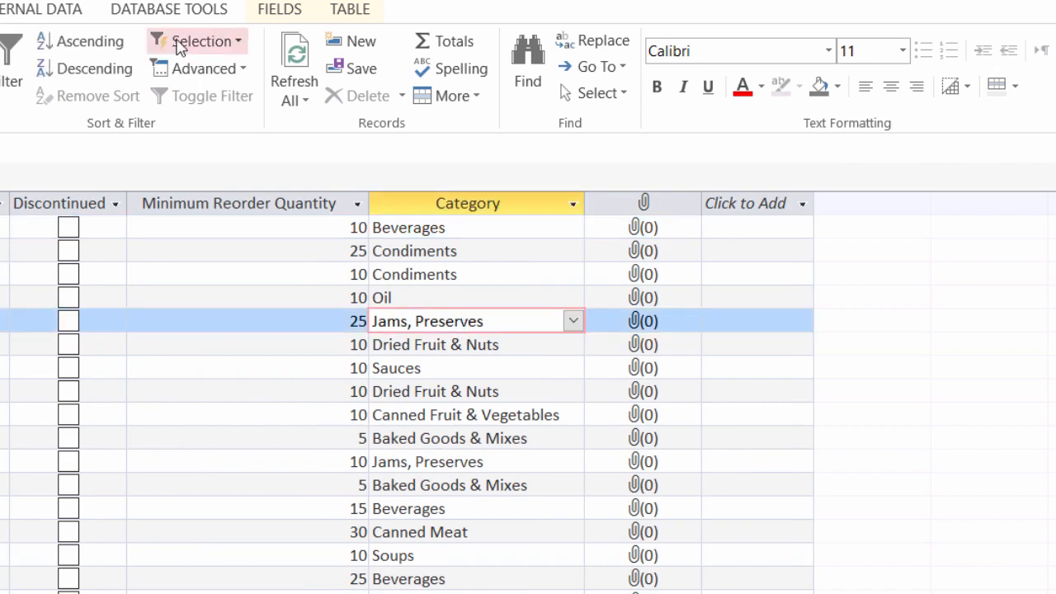
pyautogui.moveTo(194, 79)
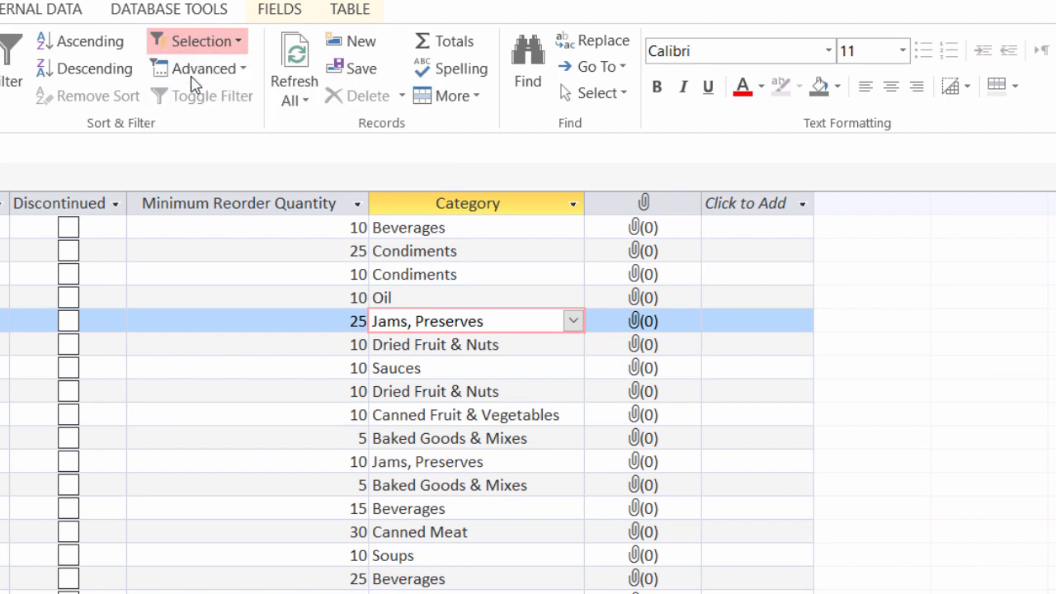
pyautogui.click(195, 69)
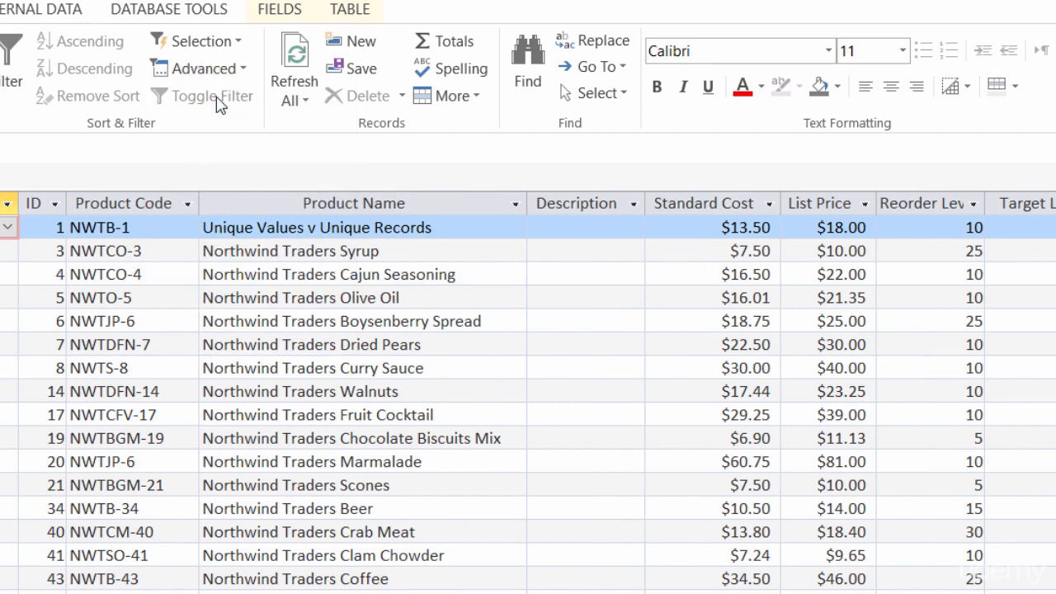
pyautogui.moveTo(218, 100)
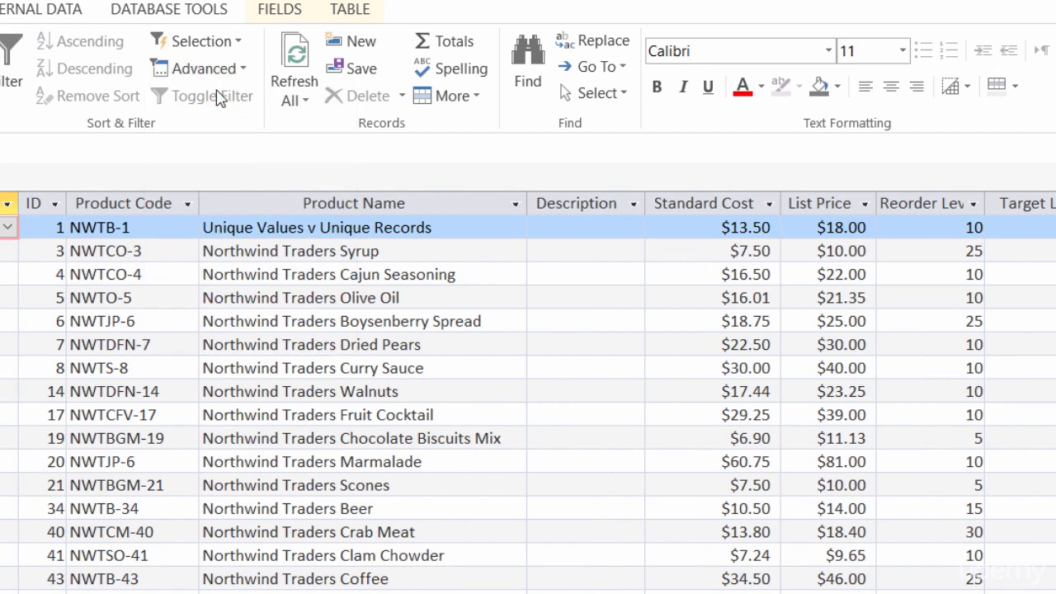
# - Start a blank Filter by Form grid and drop down the Product Name value list
pyautogui.click(205, 69)
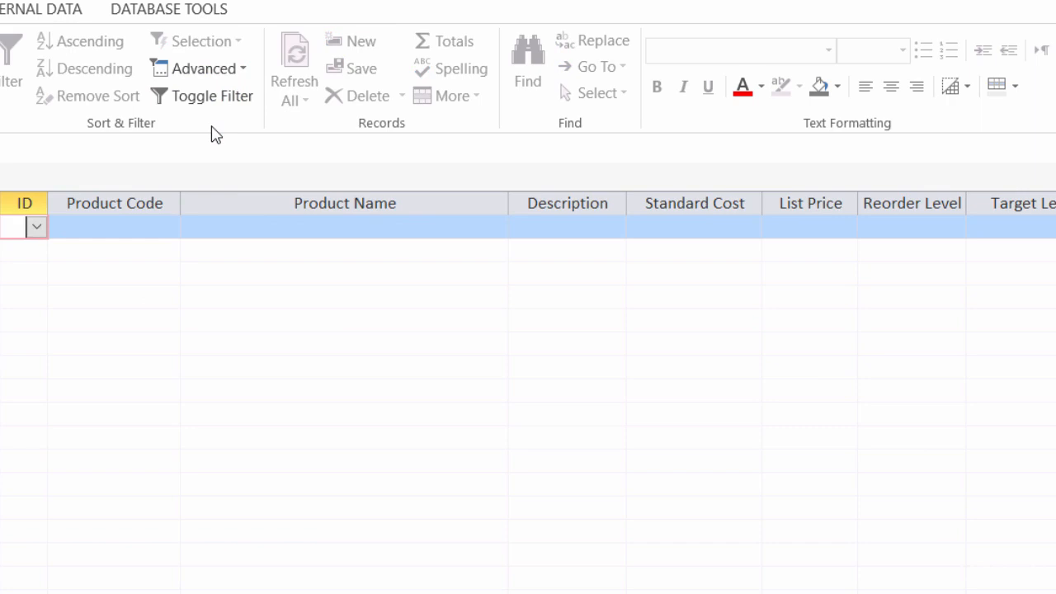
pyautogui.moveTo(274, 231)
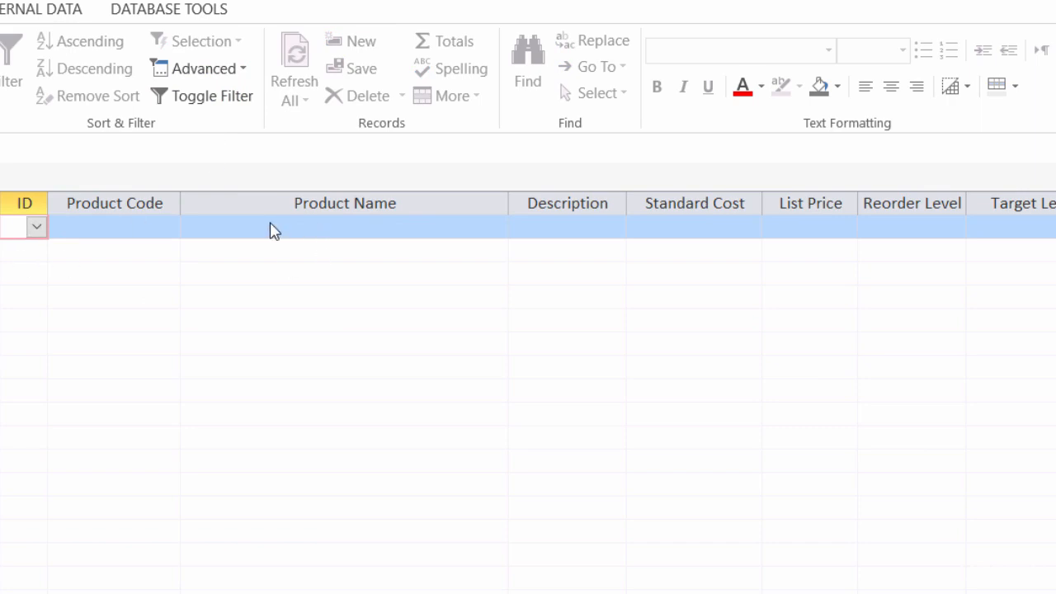
pyautogui.moveTo(415, 238)
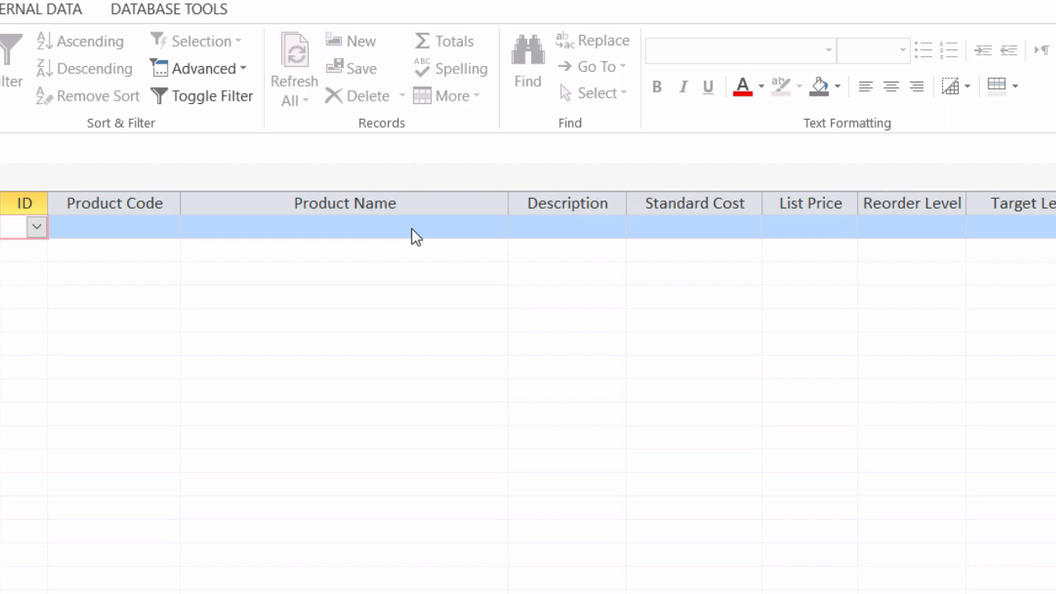
pyautogui.moveTo(654, 237)
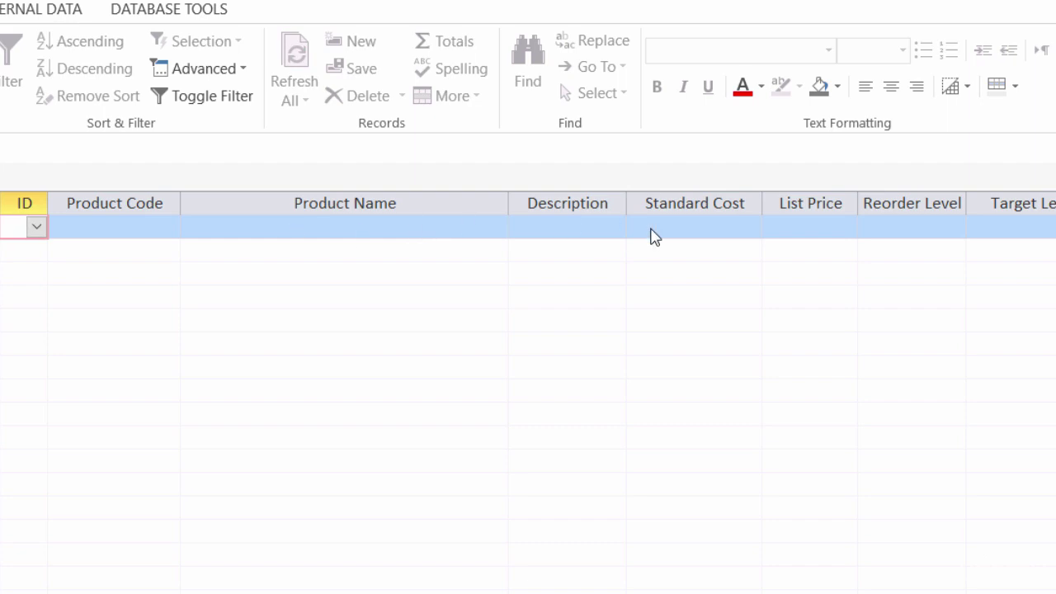
pyautogui.click(345, 228)
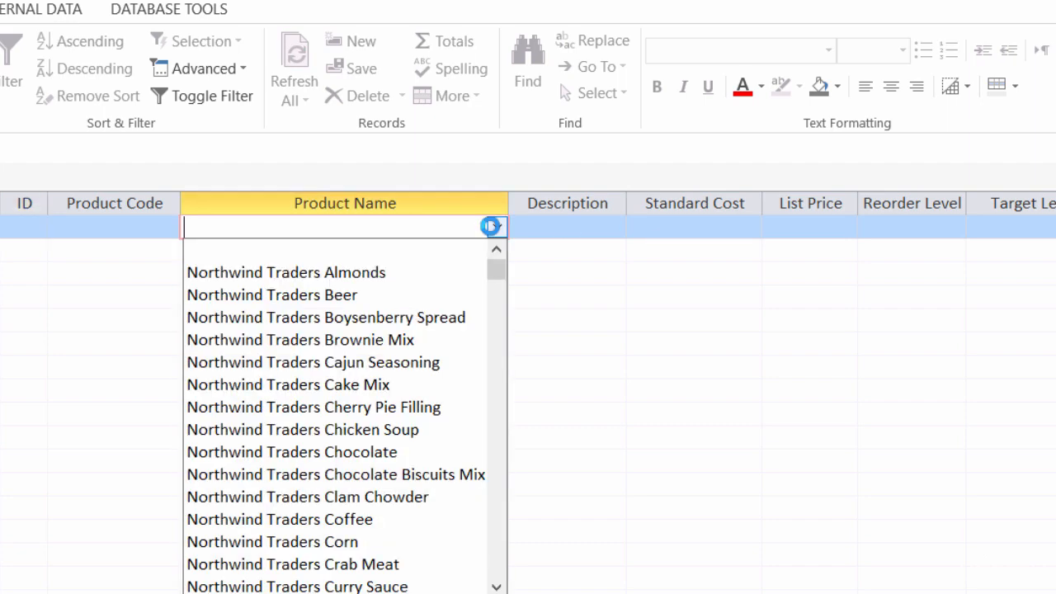
# - Filter to Northwind Traders Almonds, then check the Advanced filter menu without changes
pyautogui.click(286, 272)
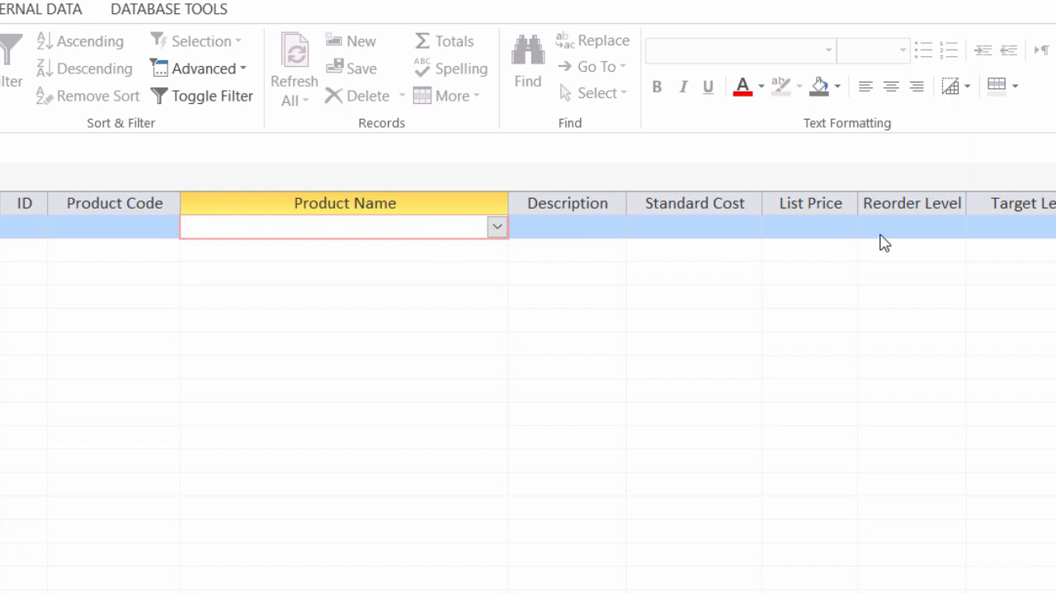
pyautogui.moveTo(169, 145)
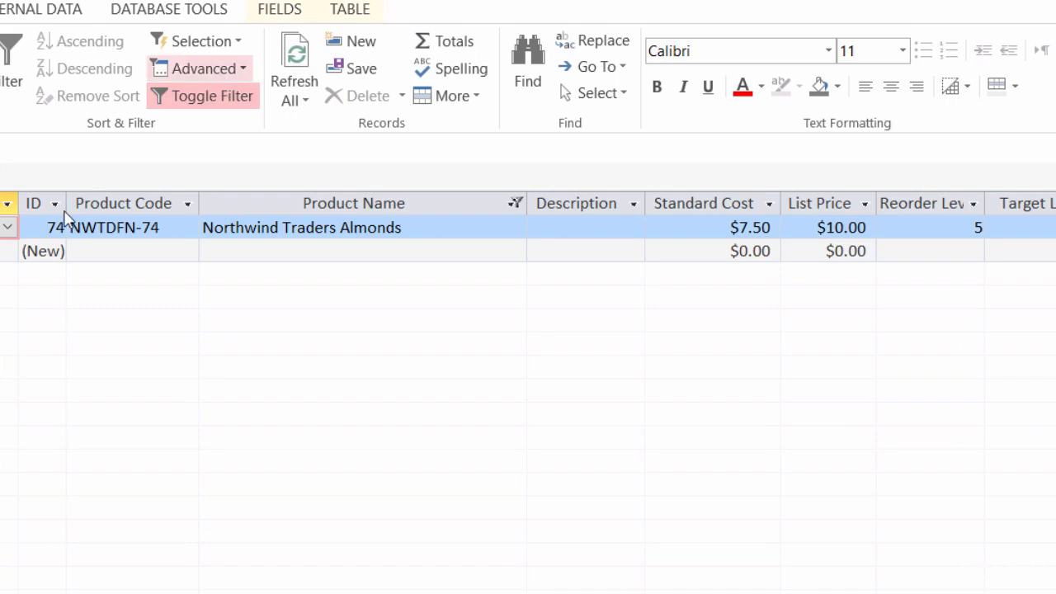
pyautogui.click(201, 69)
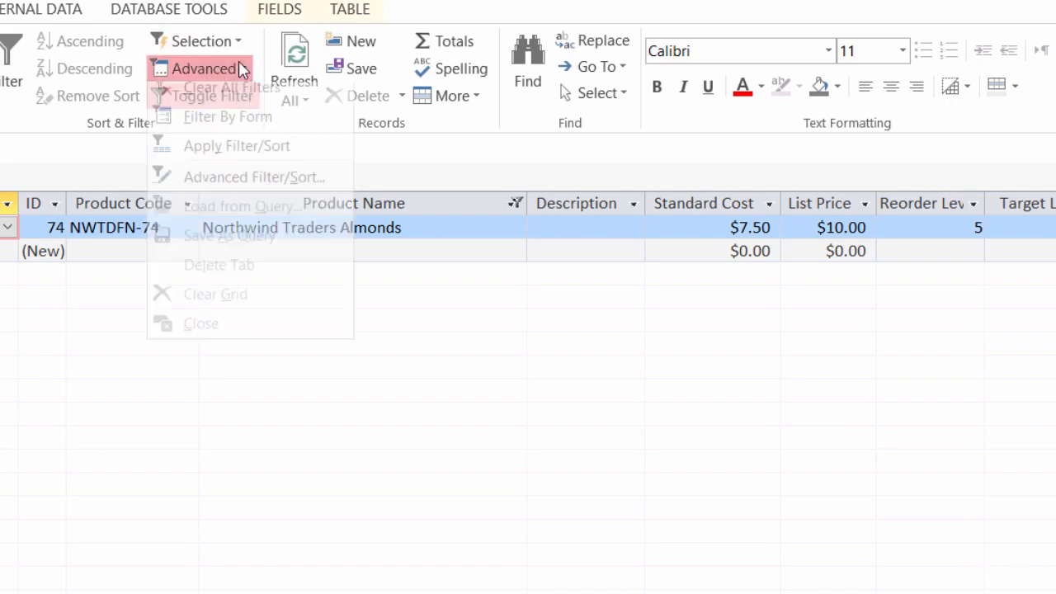
pyautogui.click(202, 69)
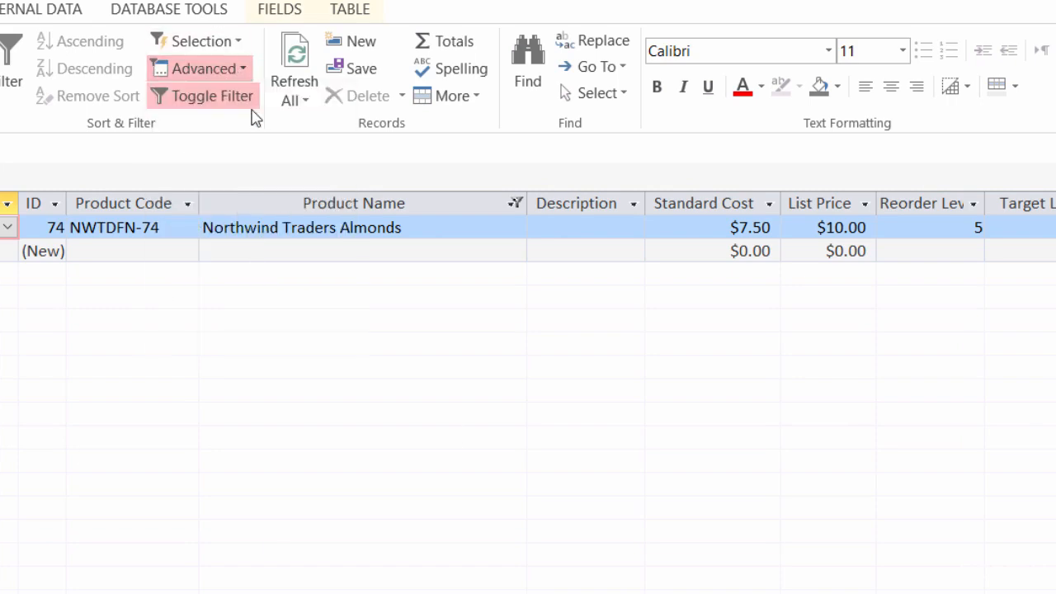